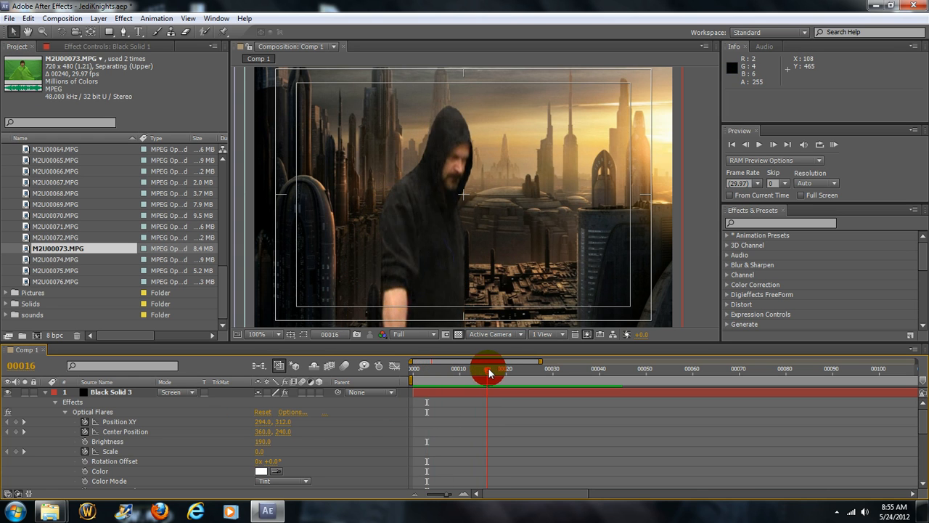
Create a new composition, Comp 4, with the default settings.
drag(491, 359, 566, 359)
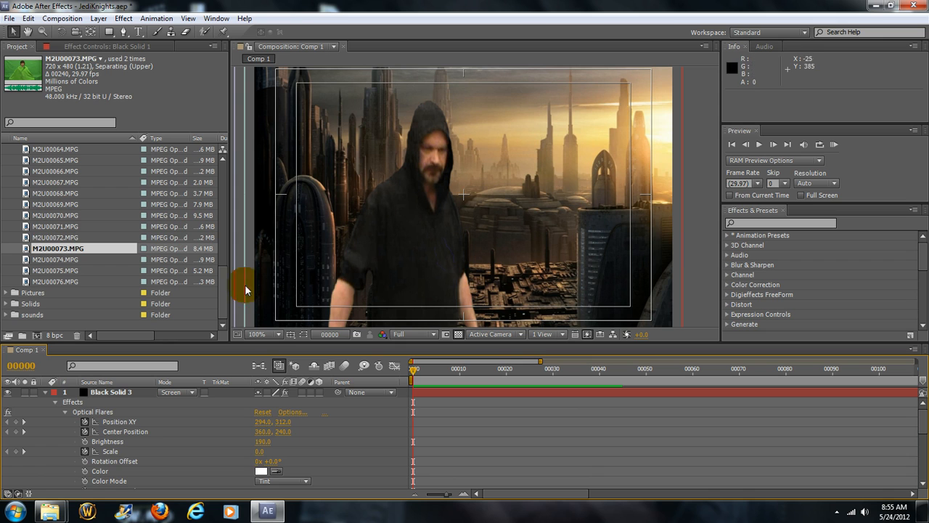
click(56, 248)
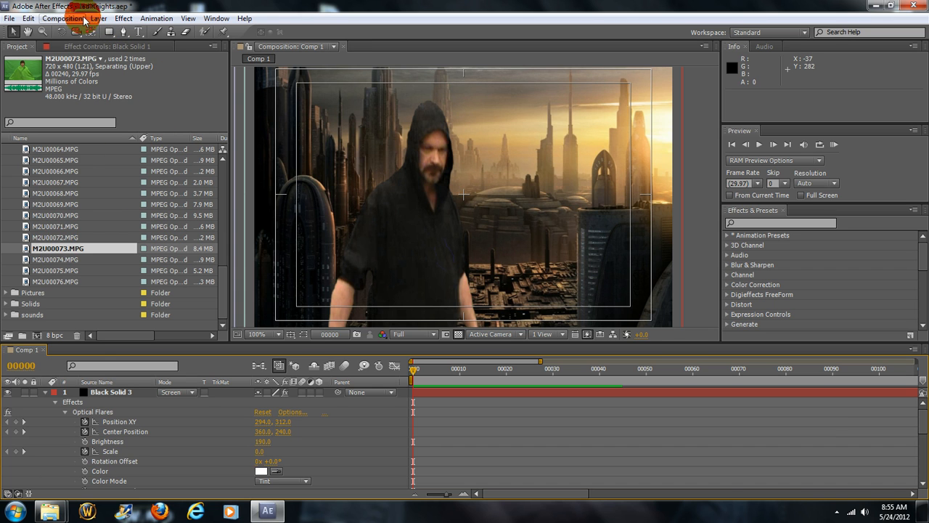
click(61, 18)
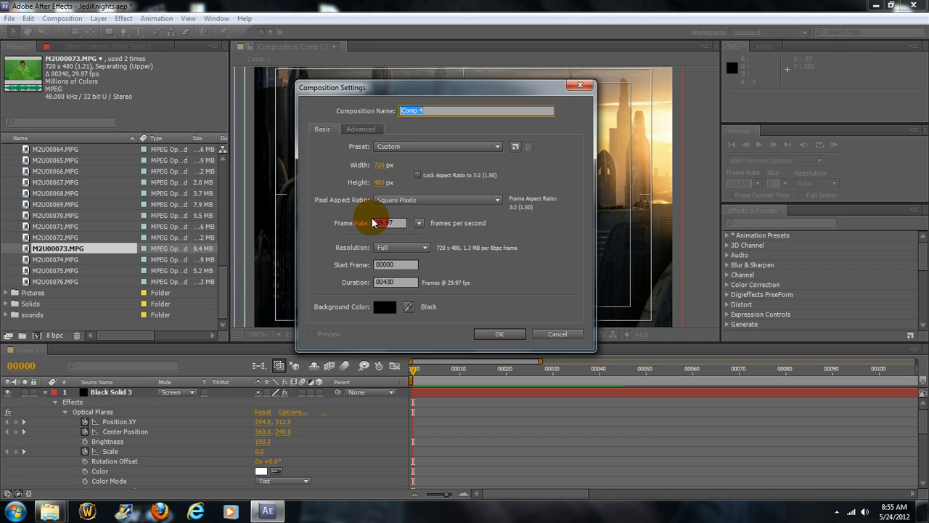
click(500, 334)
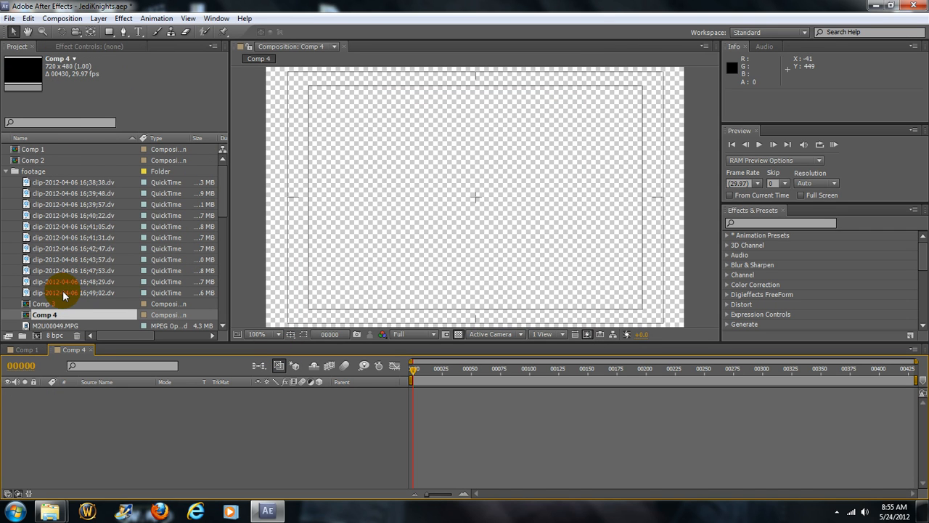
Add the green-screen clip M2U00076.MPG as a layer in Comp 4.
click(73, 293)
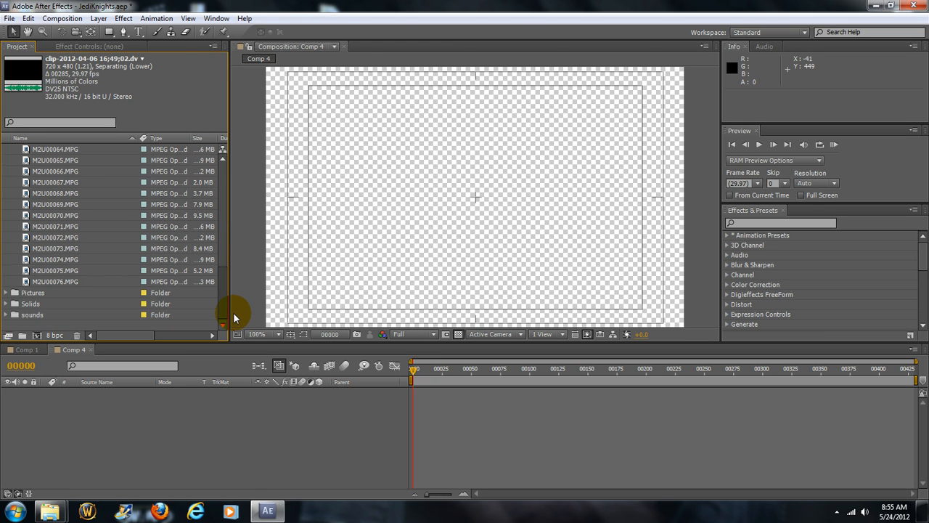
click(61, 281)
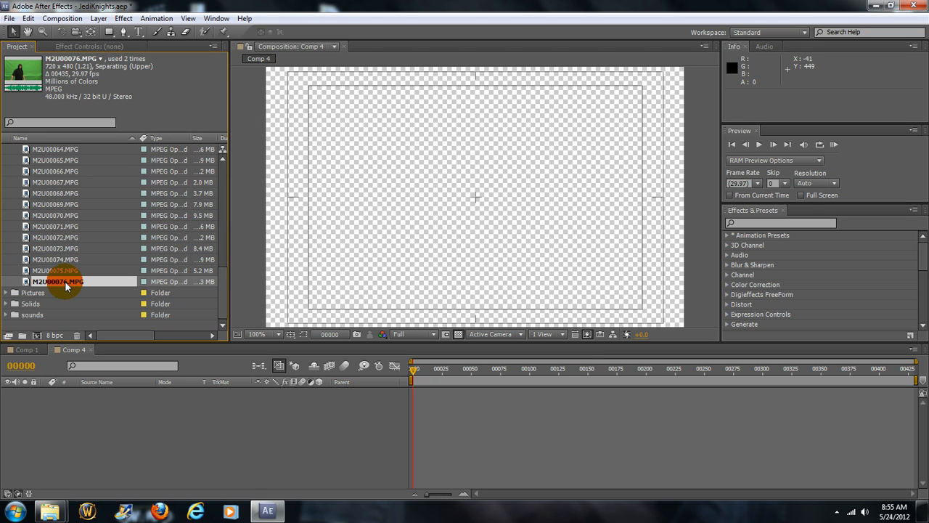
drag(65, 281, 99, 418)
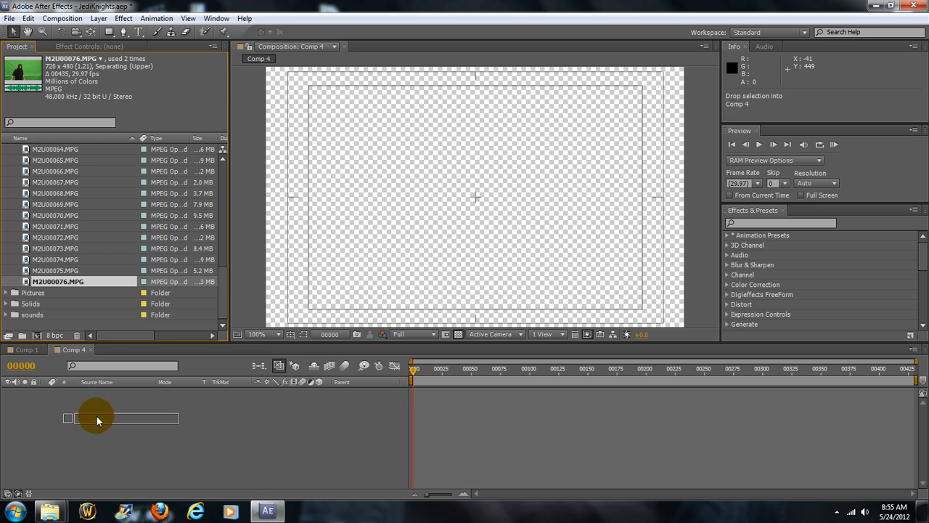
drag(99, 418, 320, 434)
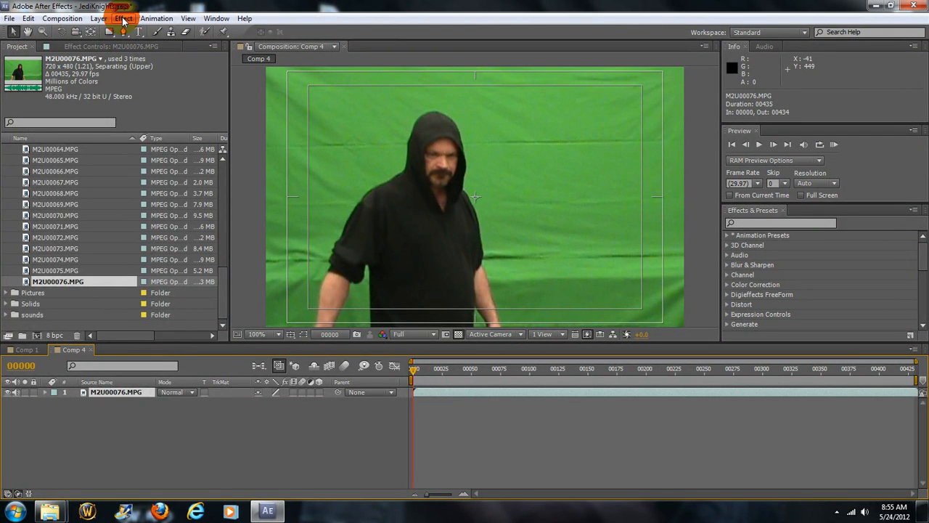
Apply the Keylight (1.2) keying effect to the clip layer.
click(122, 18)
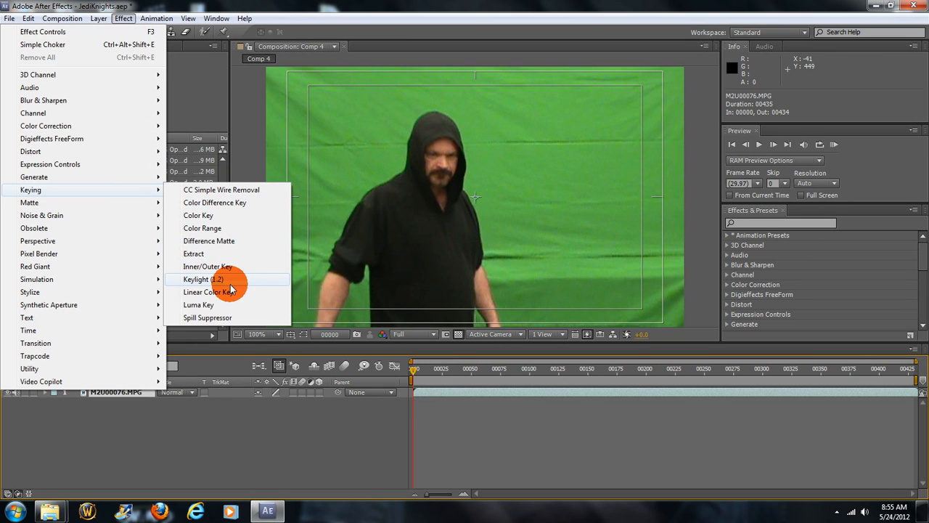
mouse_move(215, 305)
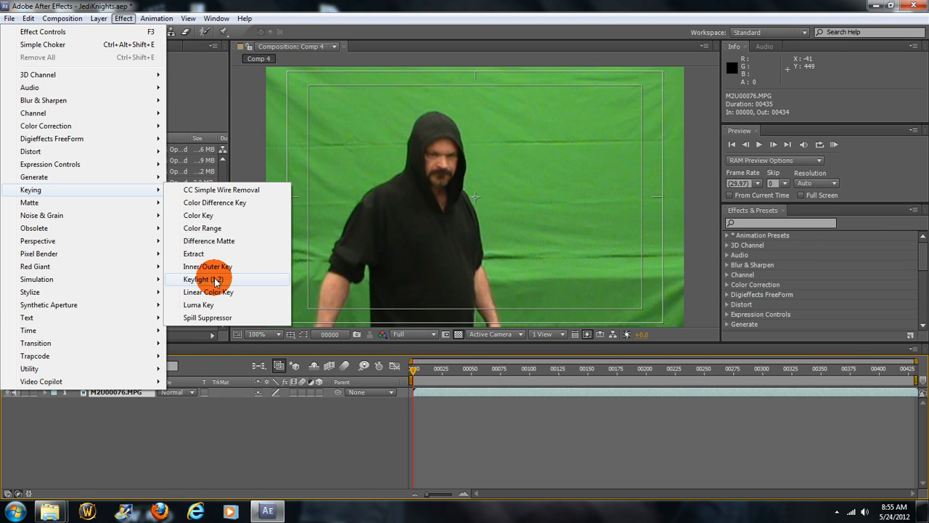
click(198, 278)
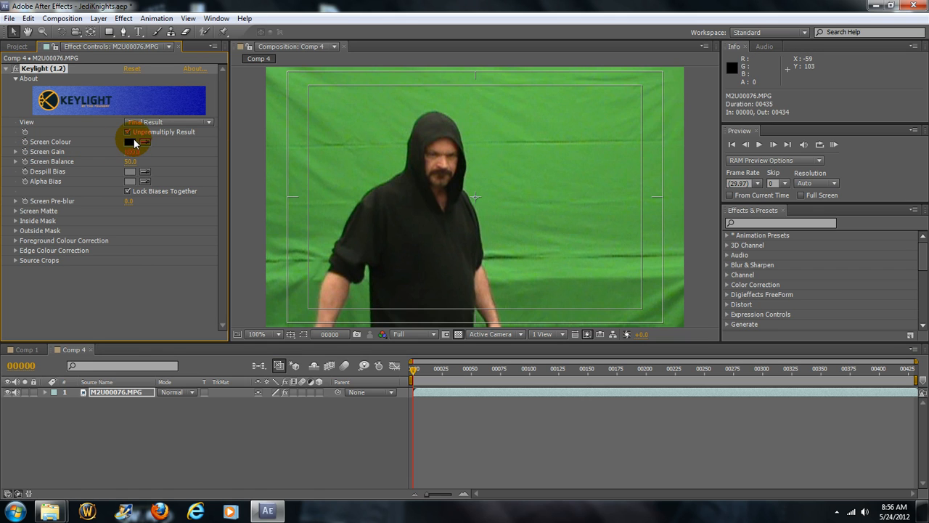
Sample the green backdrop as Keylight's Screen Colour to key it out.
click(130, 142)
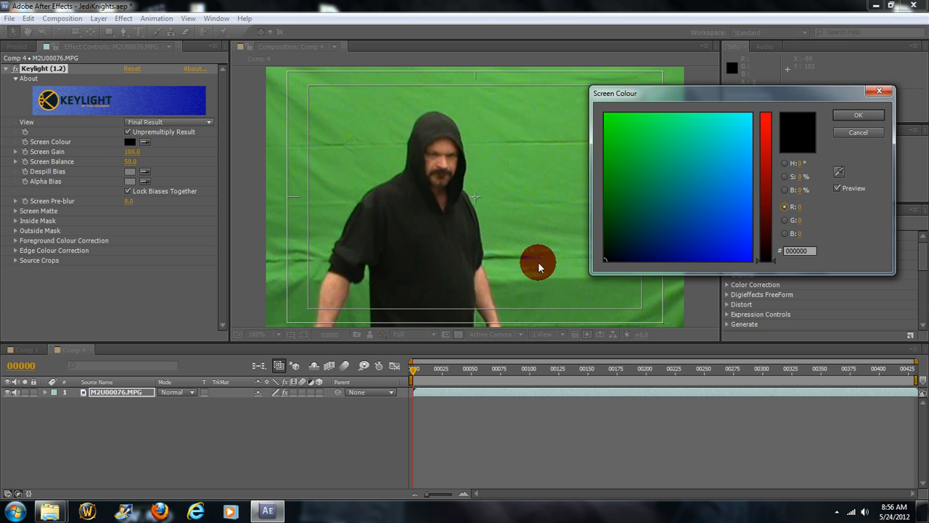
mouse_move(566, 171)
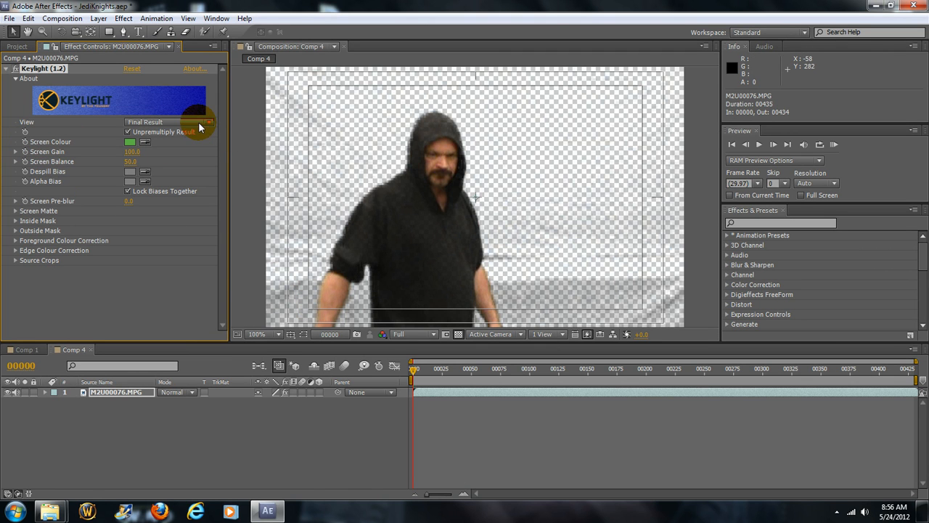
click(169, 122)
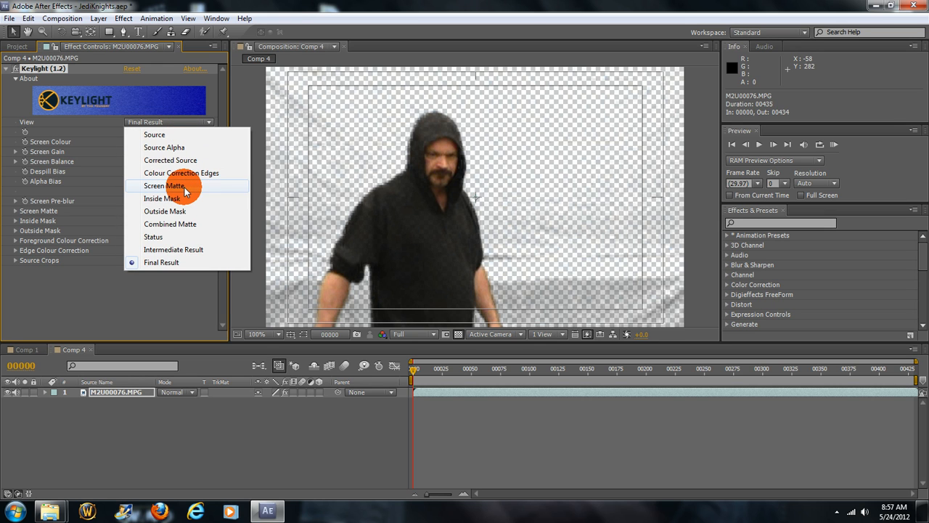
Switch Keylight's View to Screen Matte and expose the Screen Matte settings.
click(162, 186)
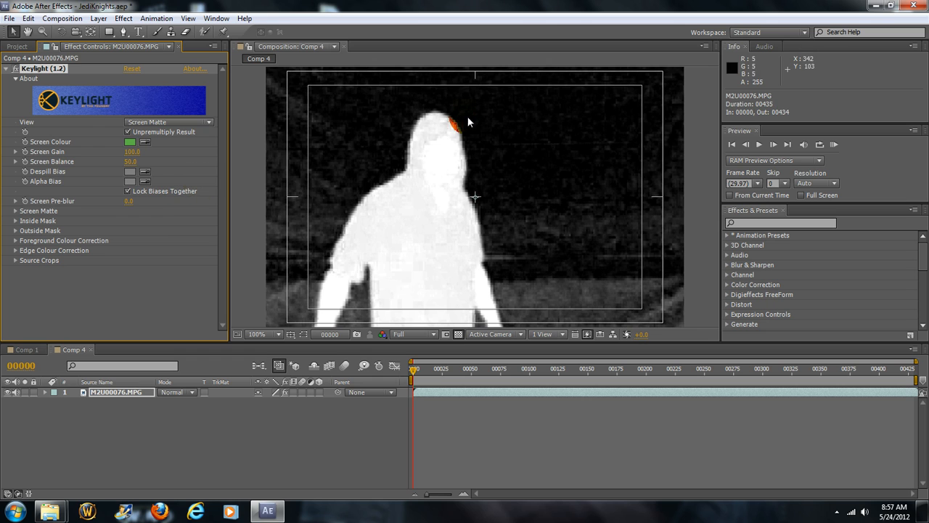
mouse_move(549, 284)
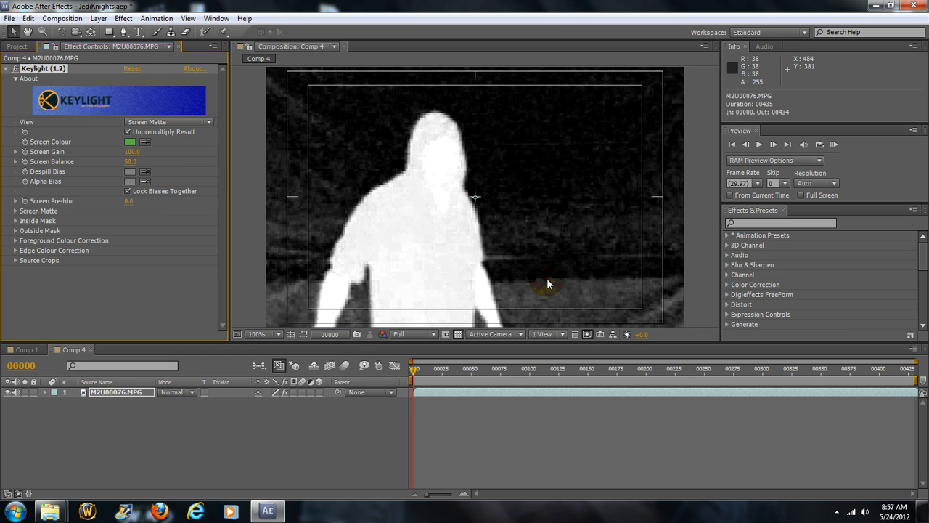
mouse_move(580, 308)
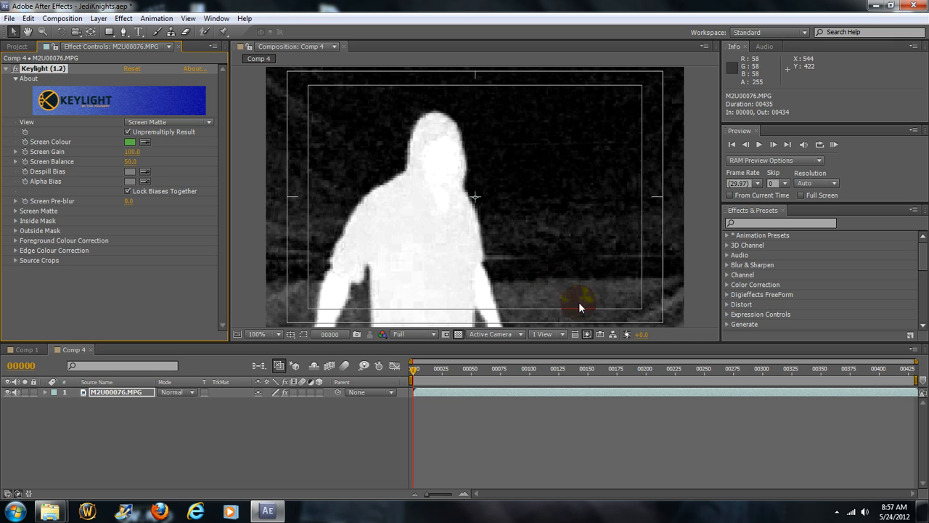
mouse_move(553, 296)
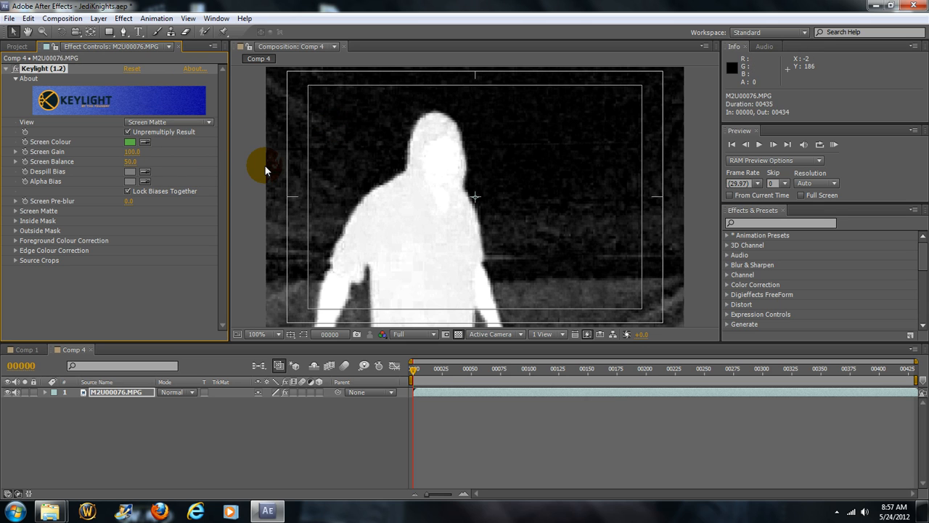
mouse_move(274, 159)
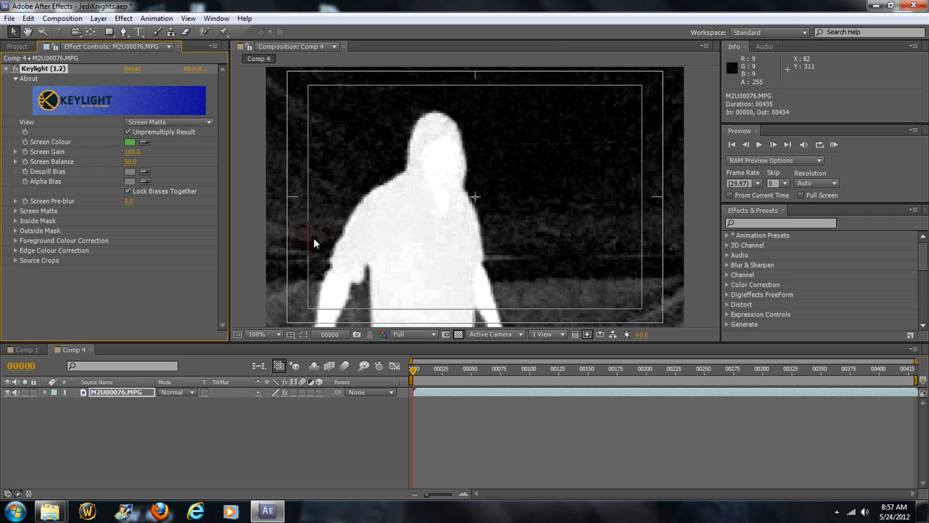
mouse_move(588, 260)
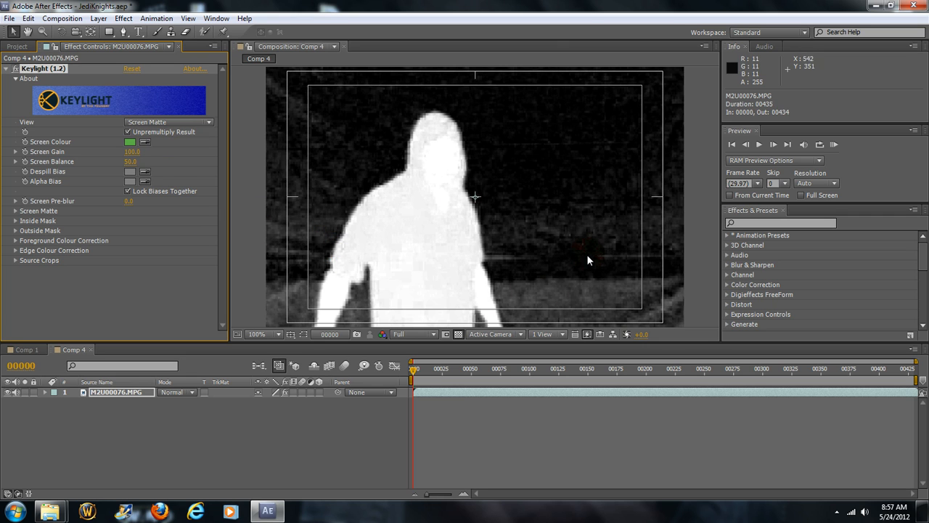
mouse_move(615, 311)
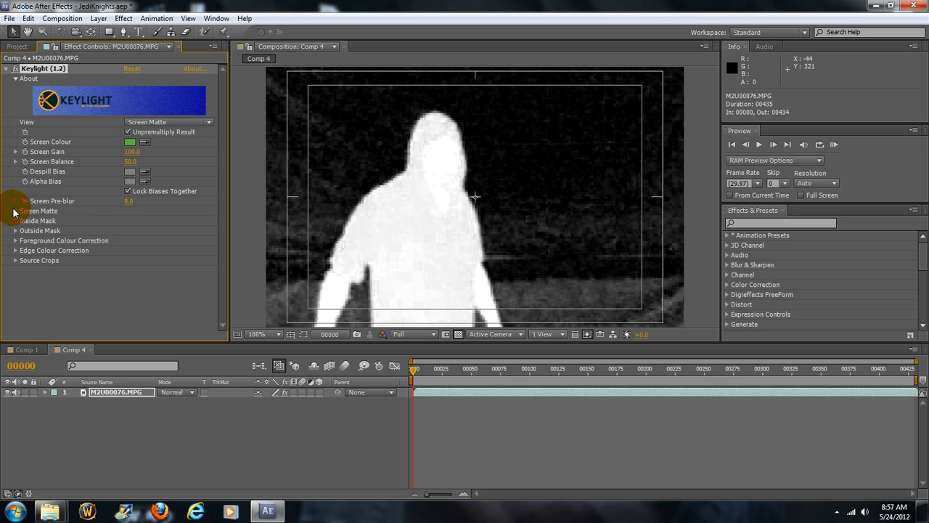
click(15, 210)
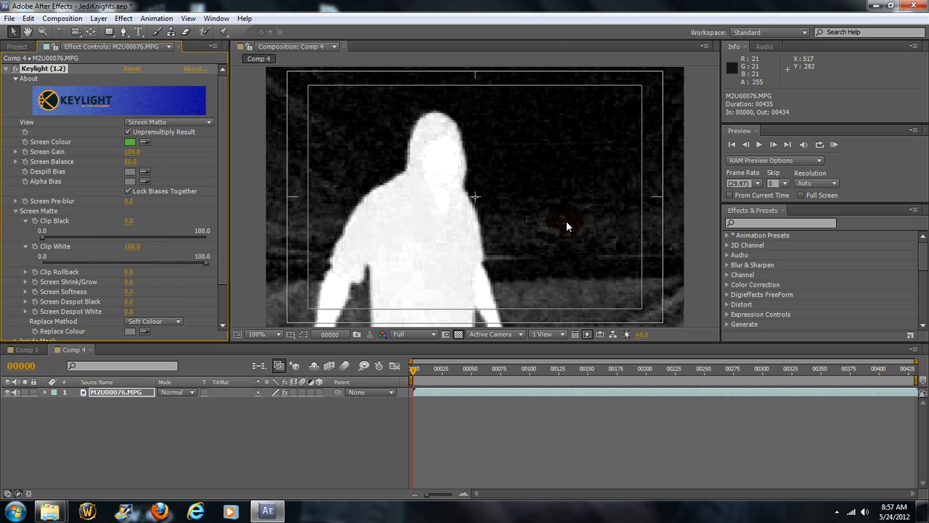
Raise Clip Black until the matte background around the white figure turns solid black.
click(433, 180)
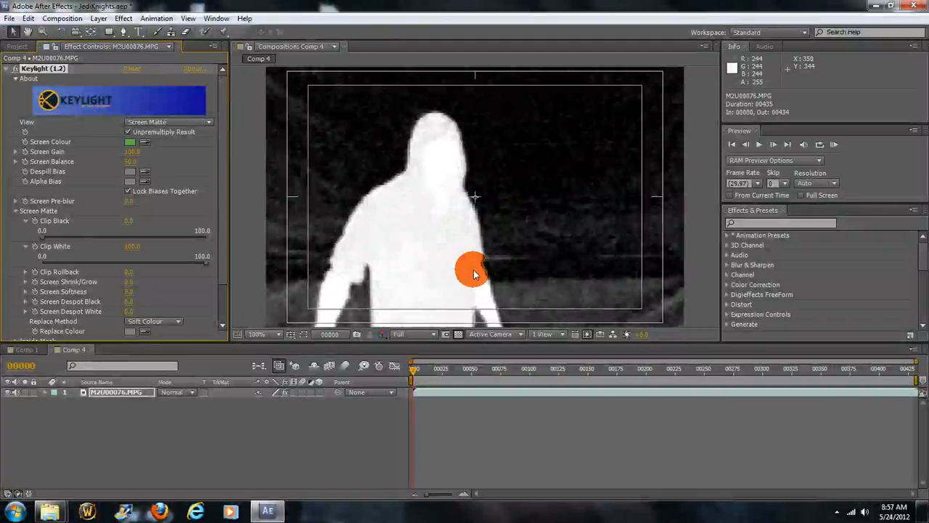
mouse_move(443, 215)
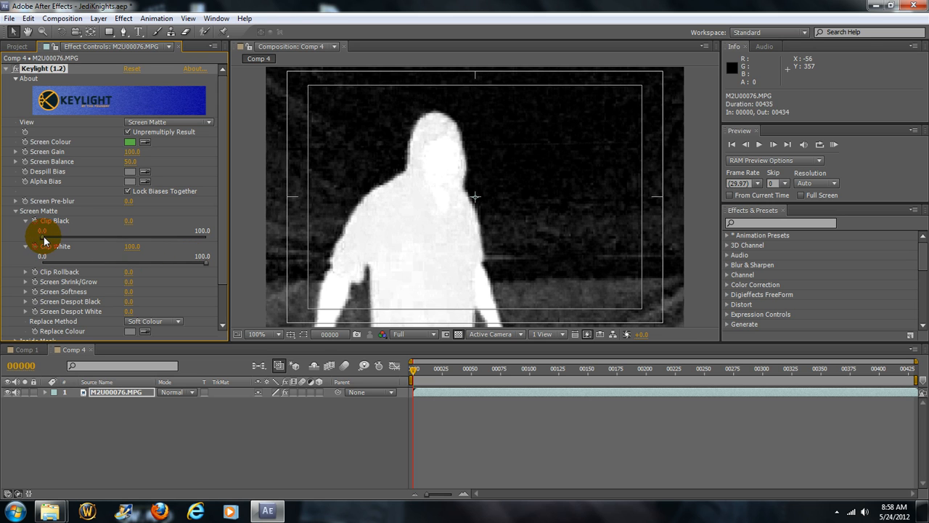
drag(42, 230, 76, 229)
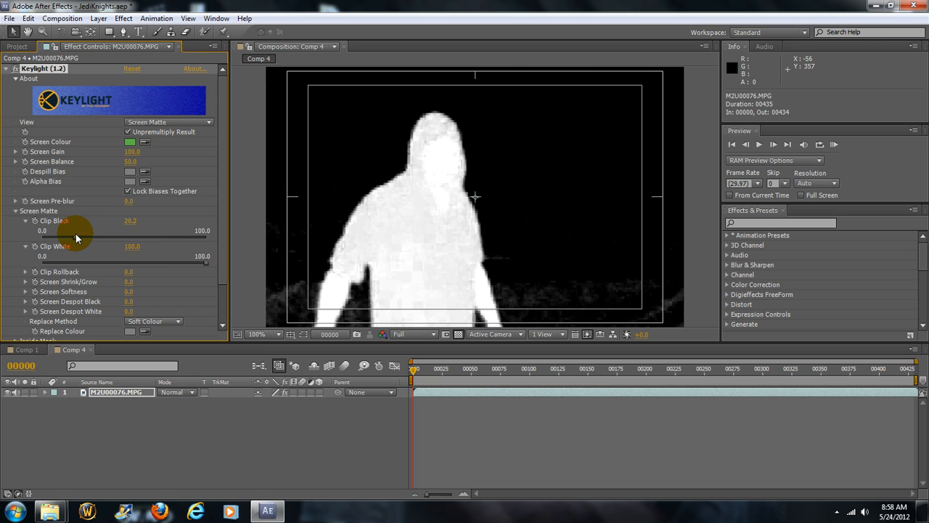
drag(87, 238, 73, 238)
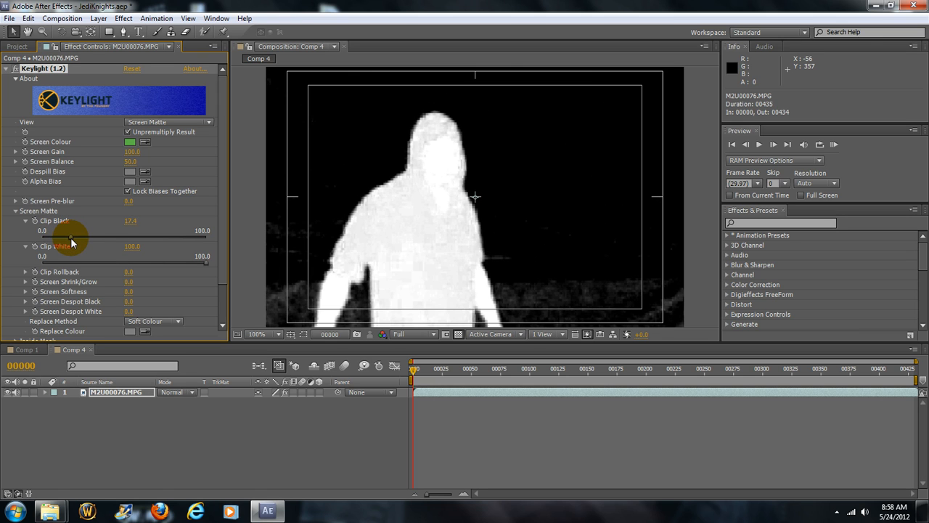
drag(71, 238, 90, 238)
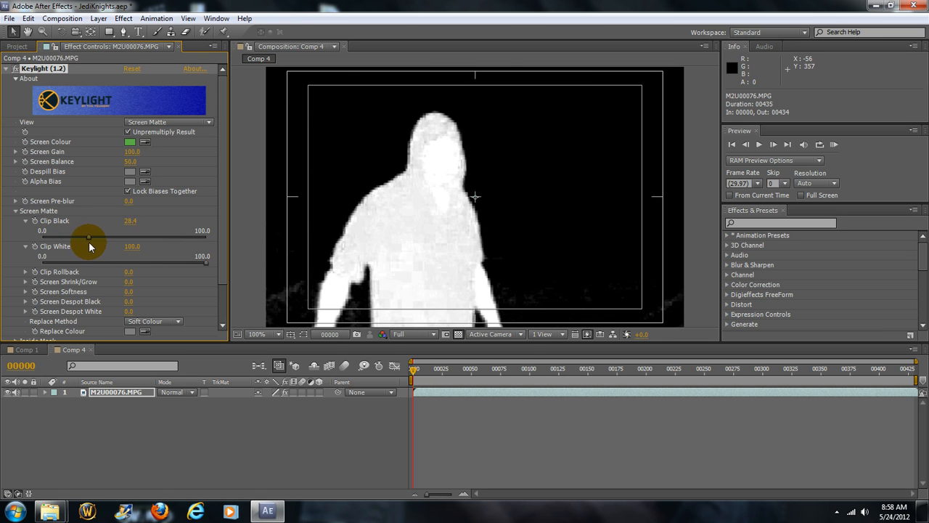
drag(89, 238, 109, 238)
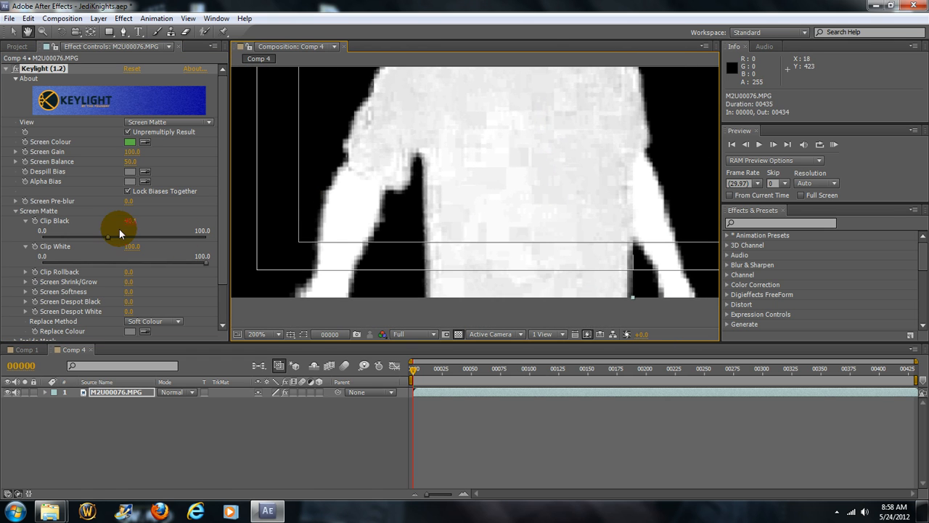
drag(107, 234, 107, 240)
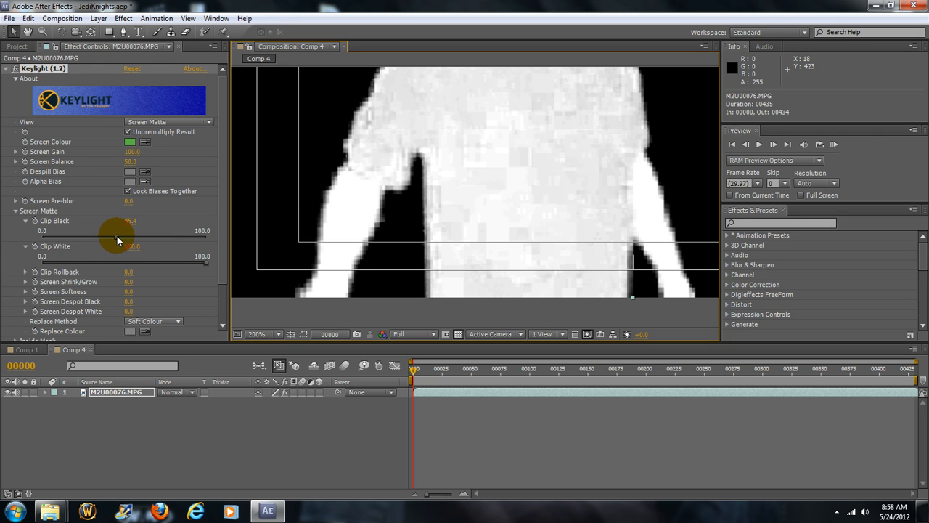
drag(116, 238, 158, 239)
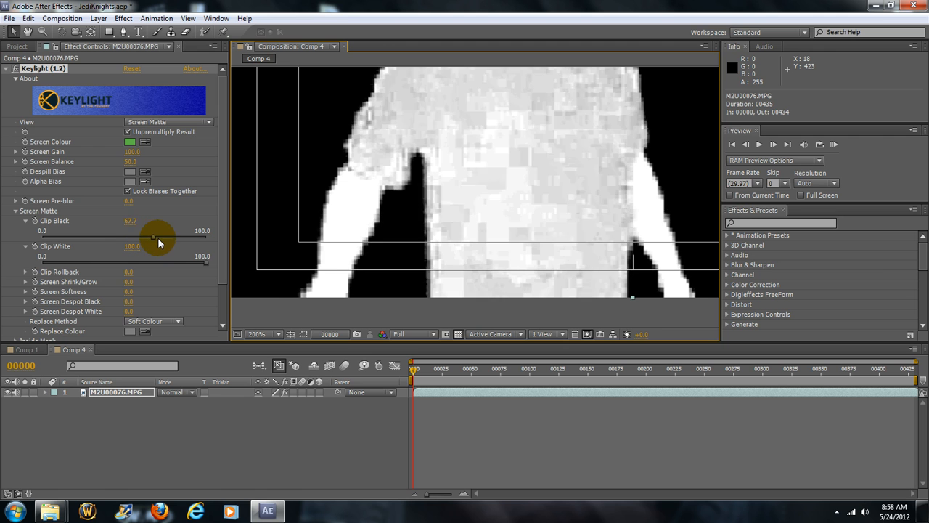
drag(157, 238, 189, 238)
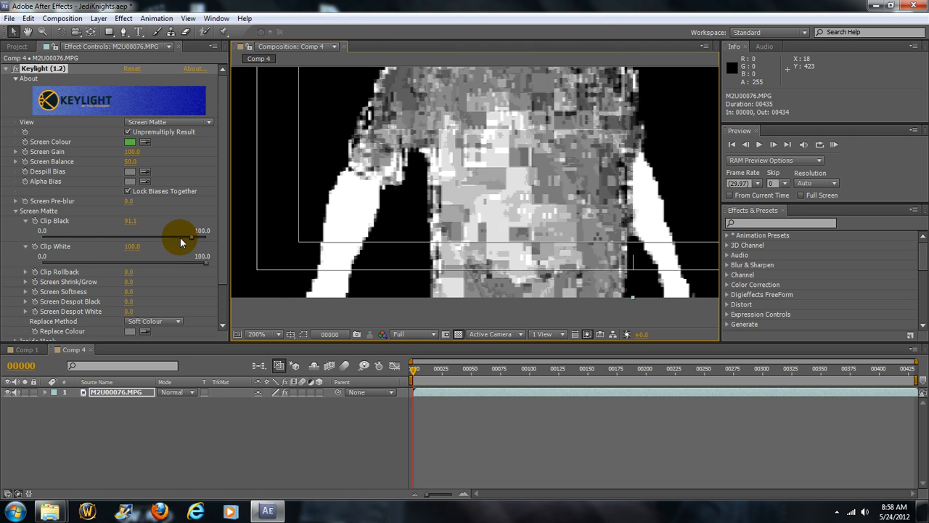
drag(191, 236, 98, 237)
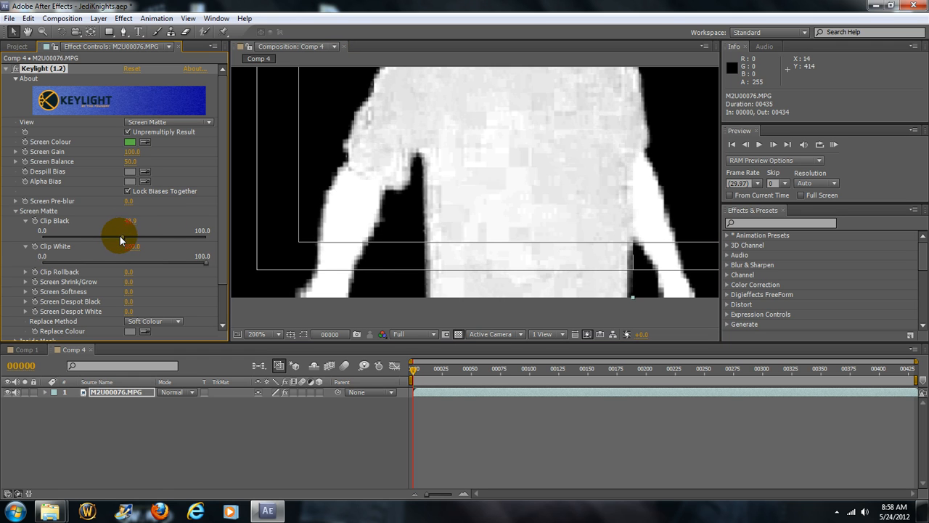
drag(122, 238, 107, 238)
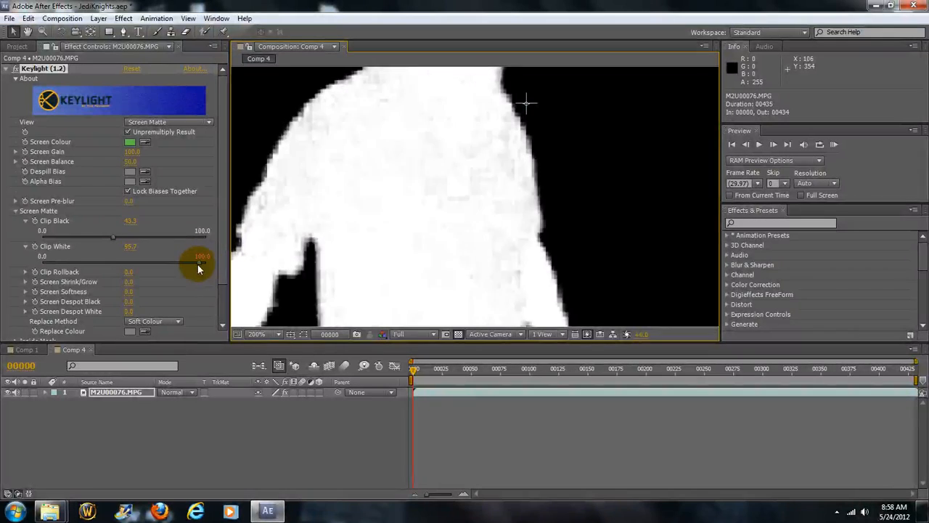
Lower Clip White so far that the matte inverts to a black figure on white.
drag(200, 258, 176, 268)
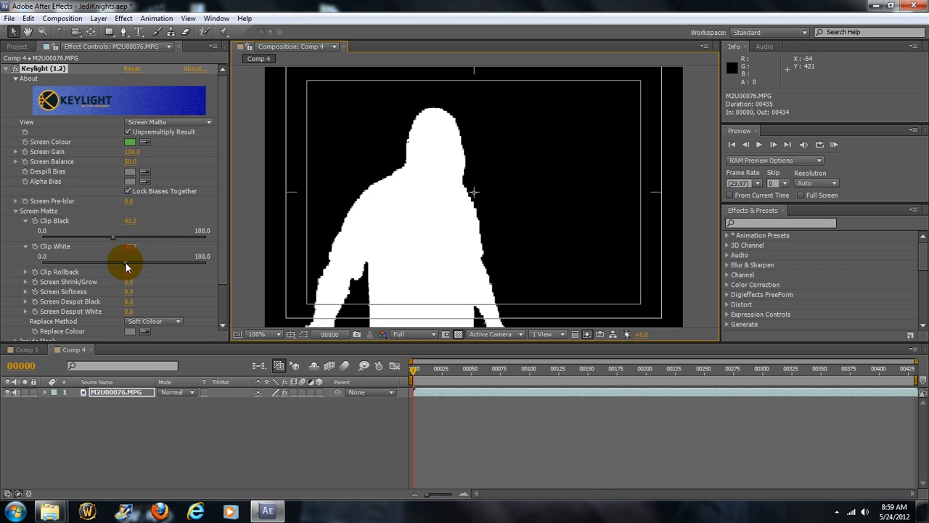
drag(113, 256, 148, 255)
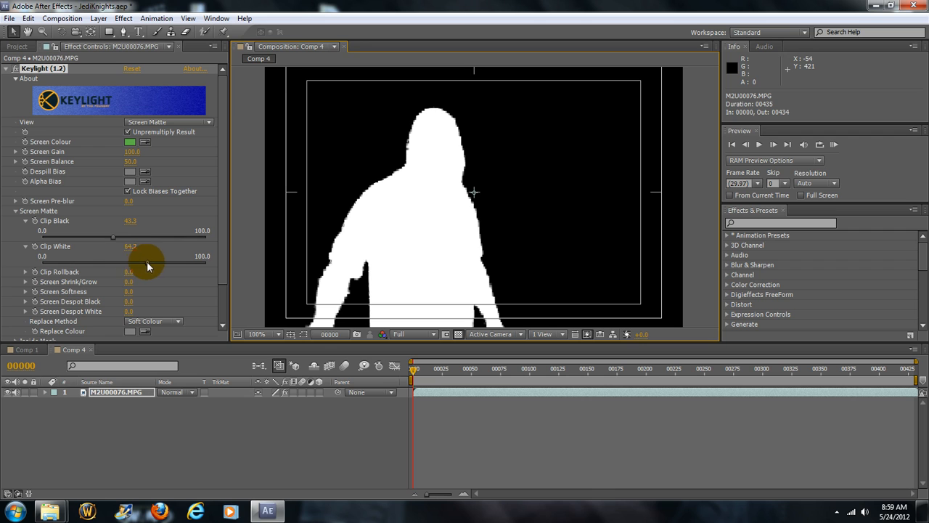
drag(134, 255, 113, 238)
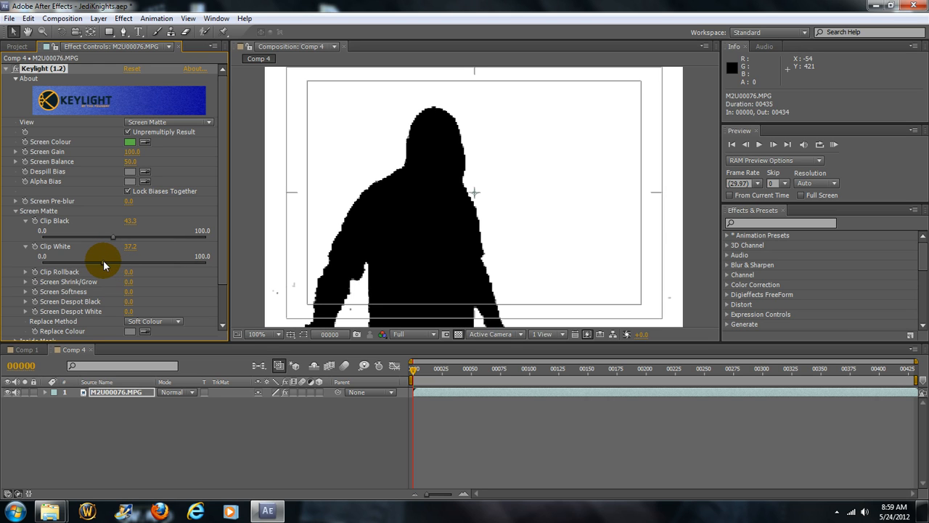
mouse_move(203, 188)
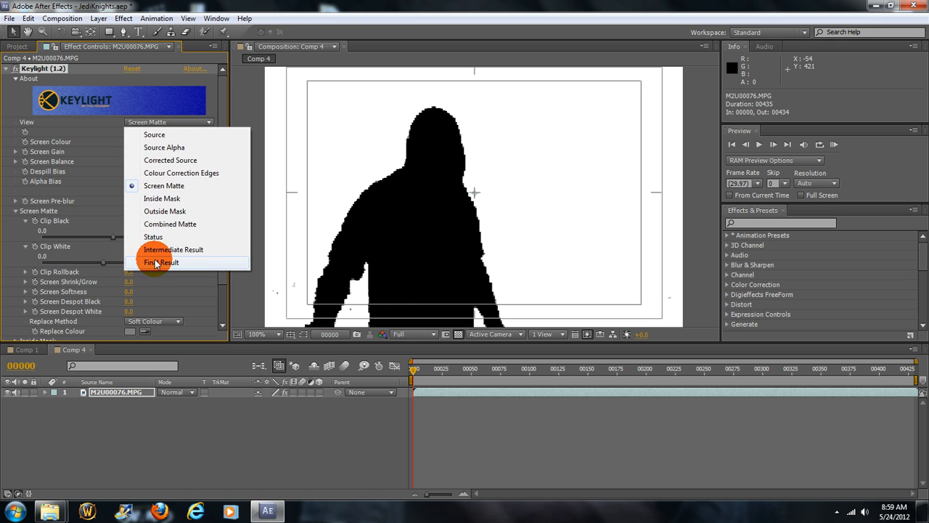
Raise Clip White while viewing the Final Result to restore the keyed figure.
click(163, 261)
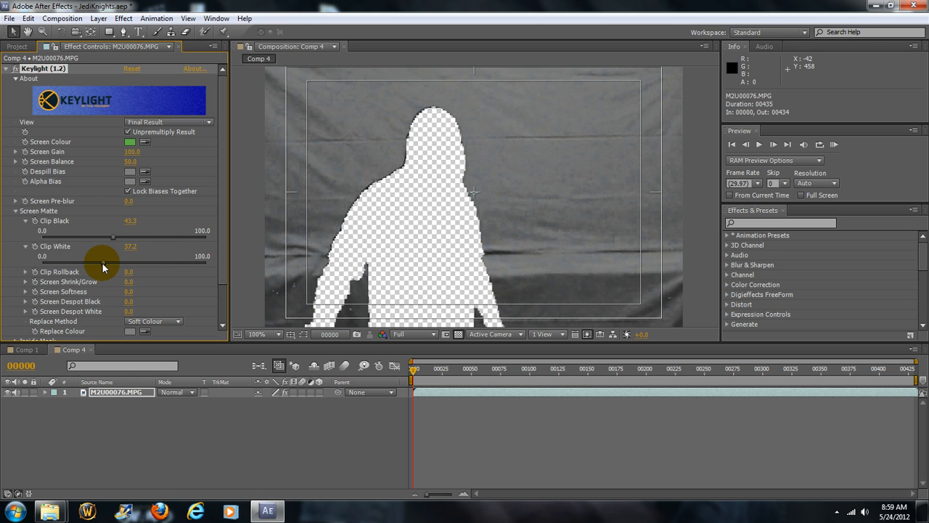
drag(101, 267, 119, 267)
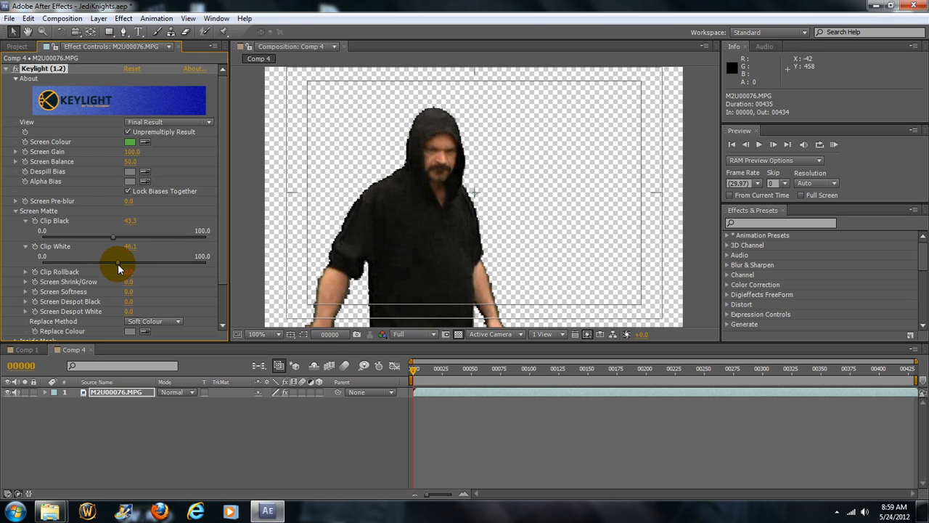
drag(117, 264, 143, 264)
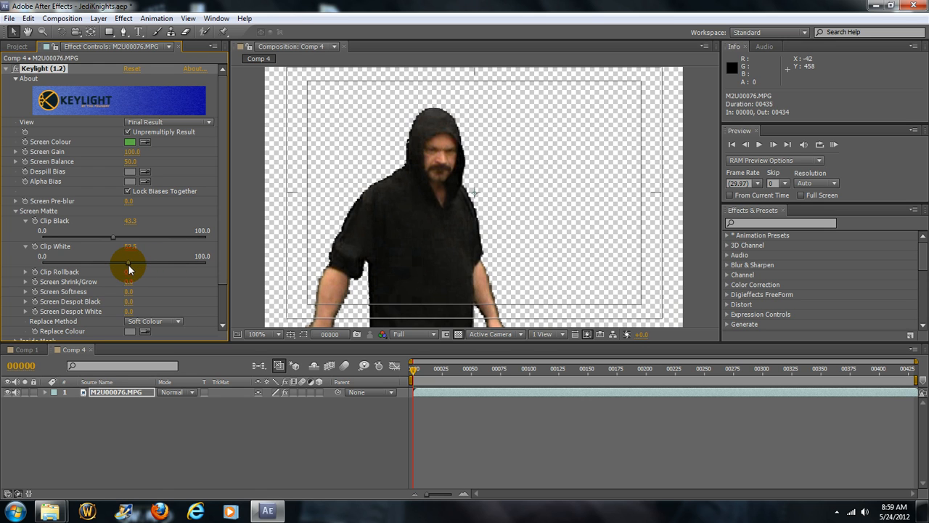
click(167, 122)
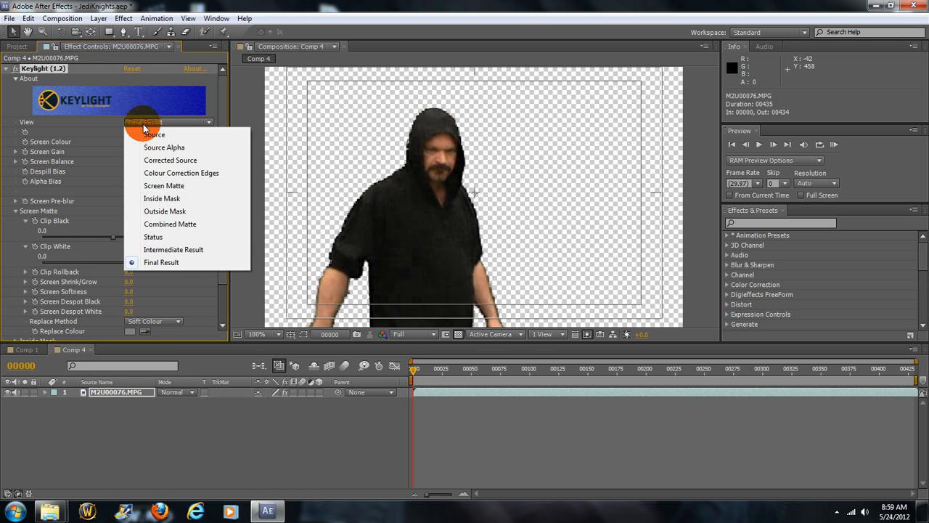
Refine Clip White in Screen Matte view for a solid white figure on black.
click(162, 186)
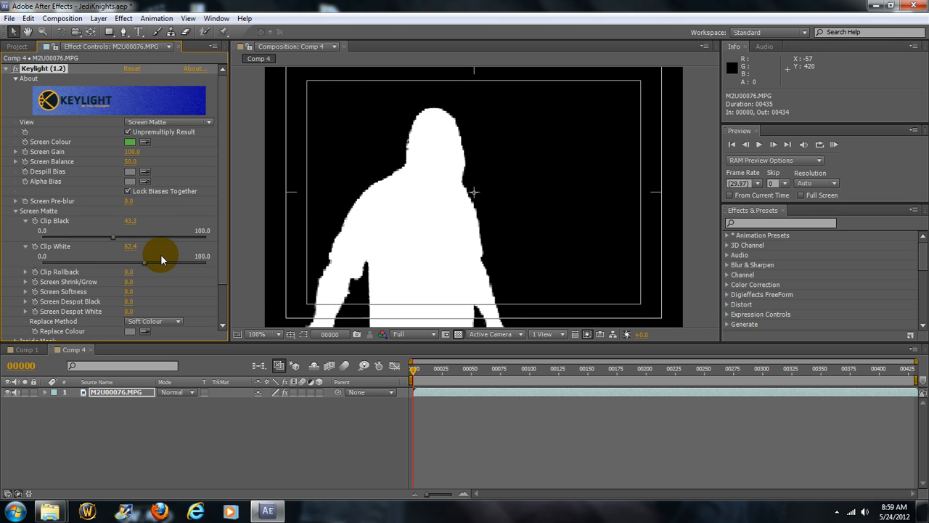
drag(161, 260, 152, 260)
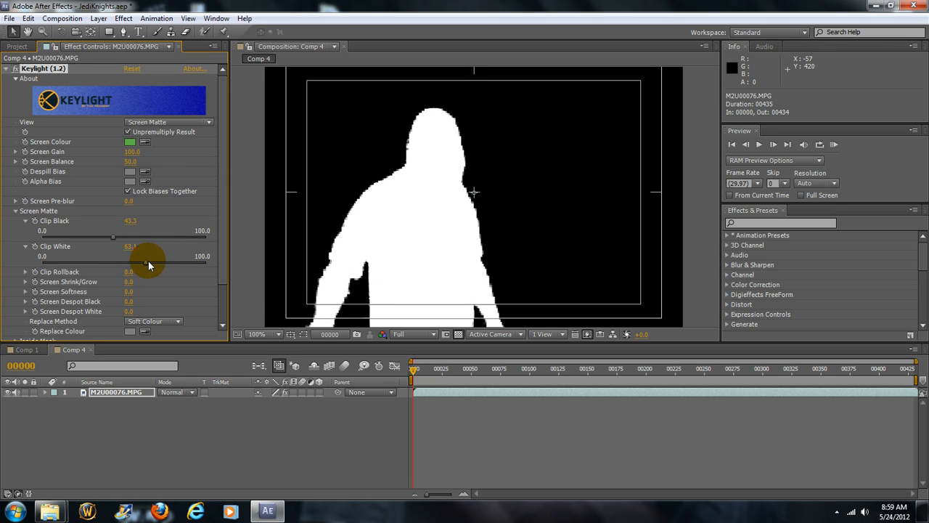
drag(148, 259, 196, 259)
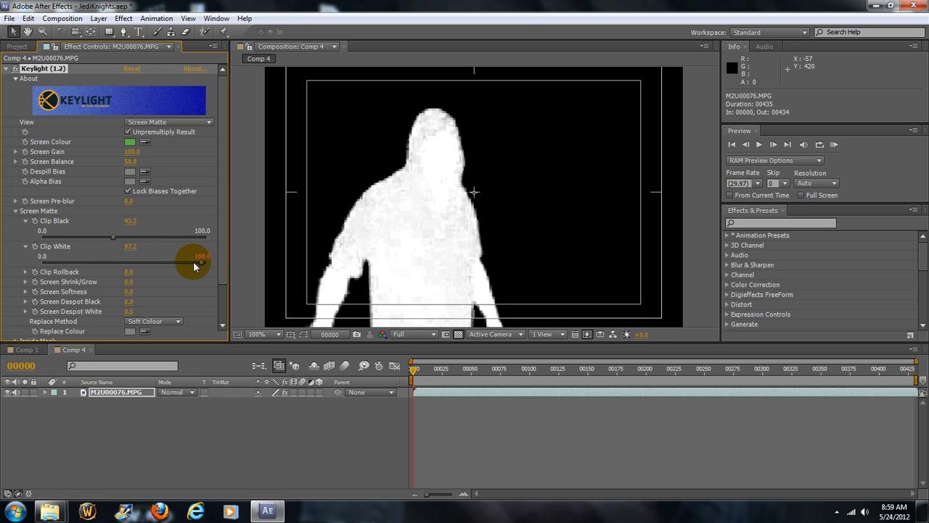
drag(195, 255, 167, 255)
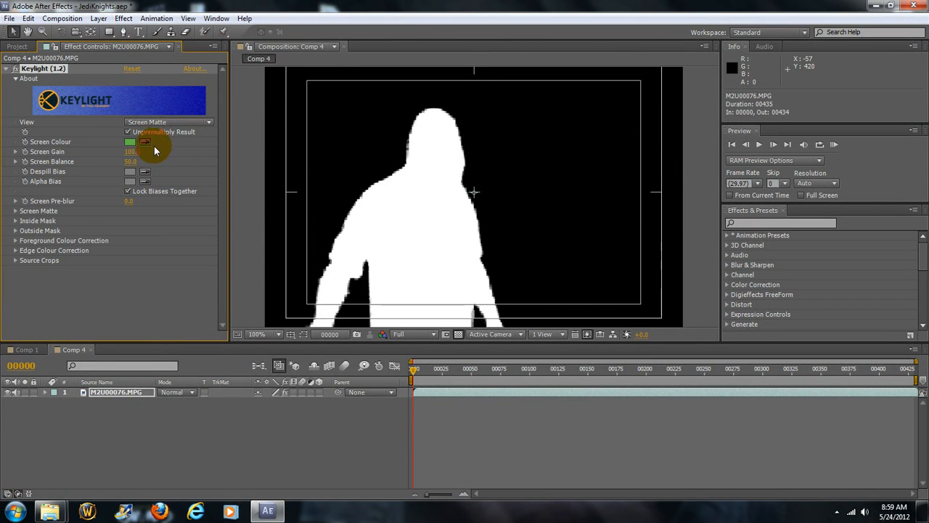
click(169, 122)
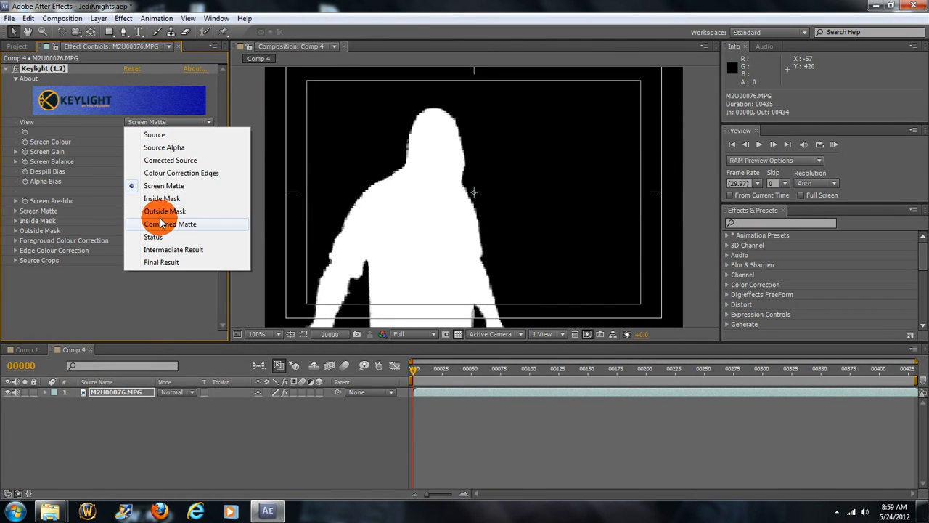
Scrub through Keylight's Final Result to check the keyed figure over transparency.
click(160, 262)
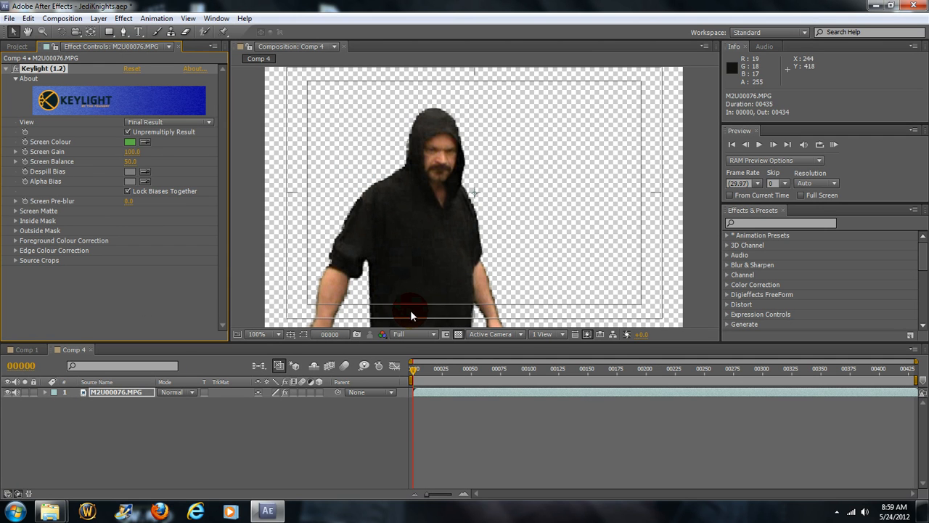
drag(414, 368, 441, 369)
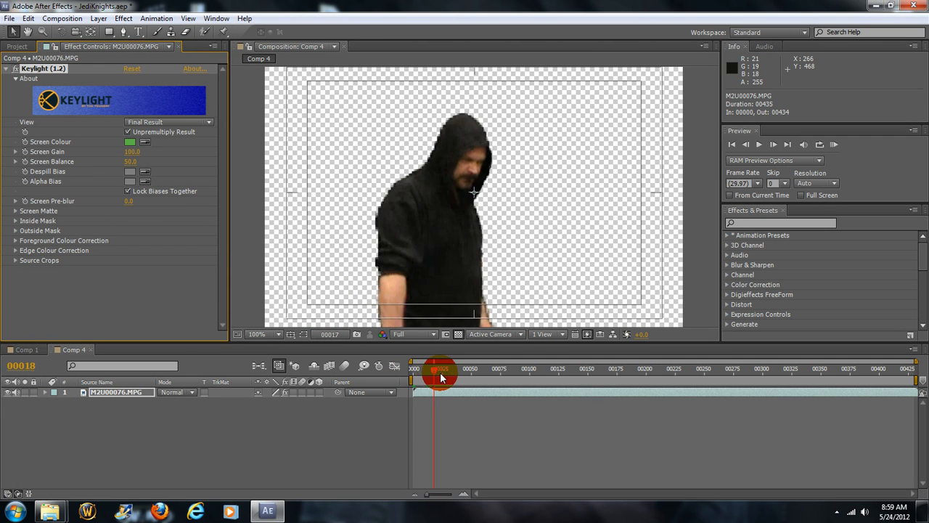
drag(441, 375, 517, 375)
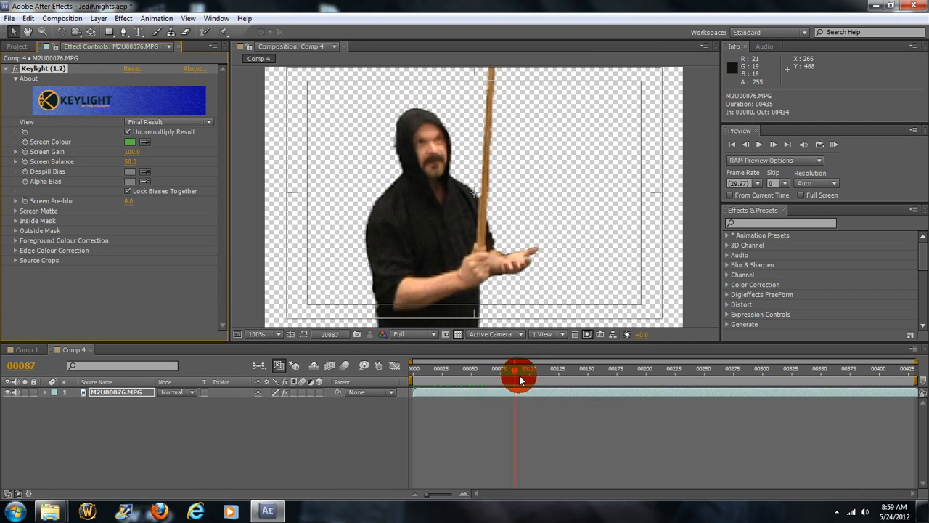
drag(520, 378, 491, 378)
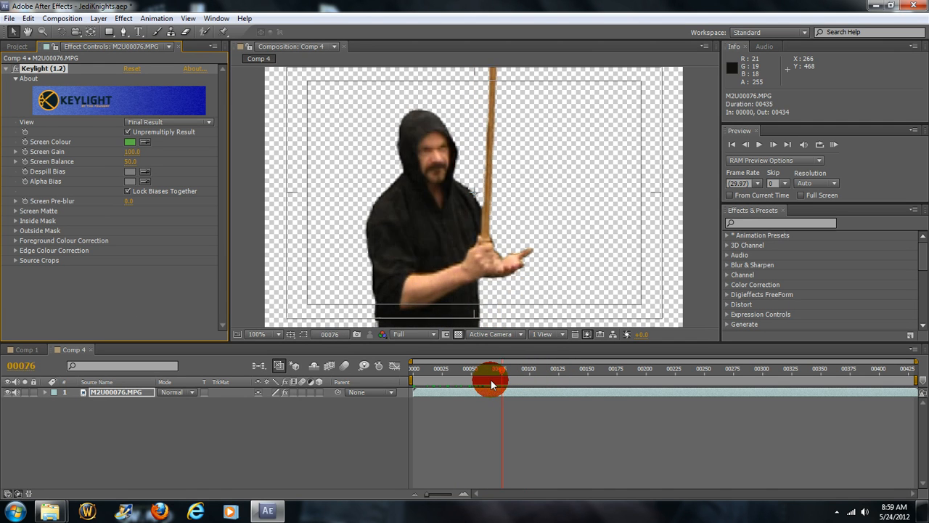
drag(492, 380, 457, 380)
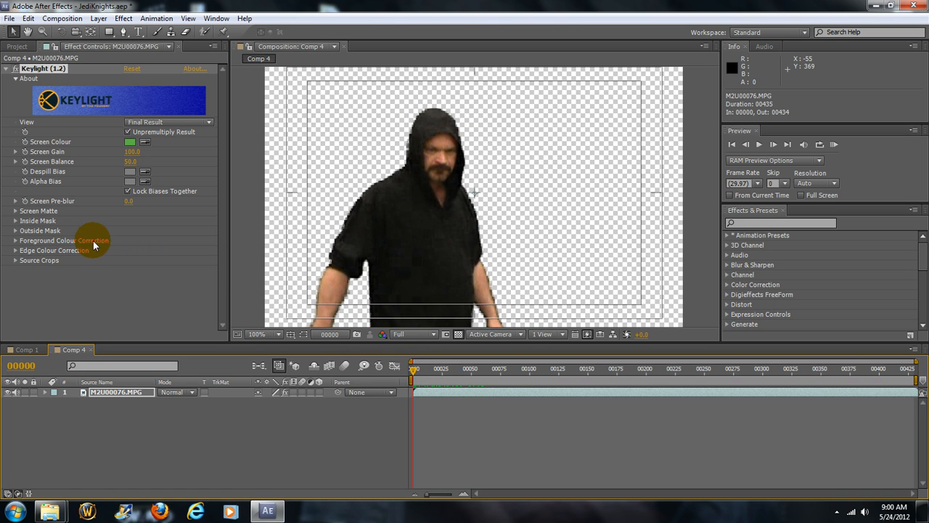
mouse_move(397, 225)
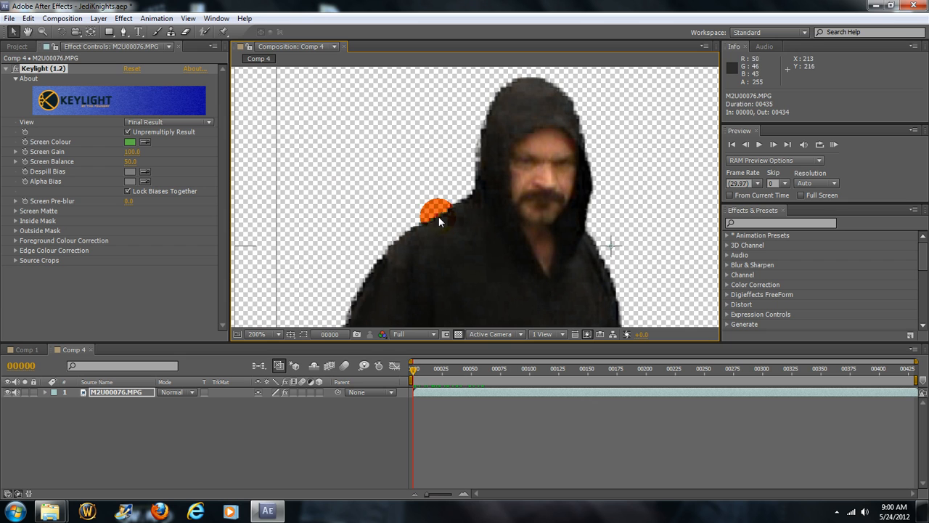
click(255, 333)
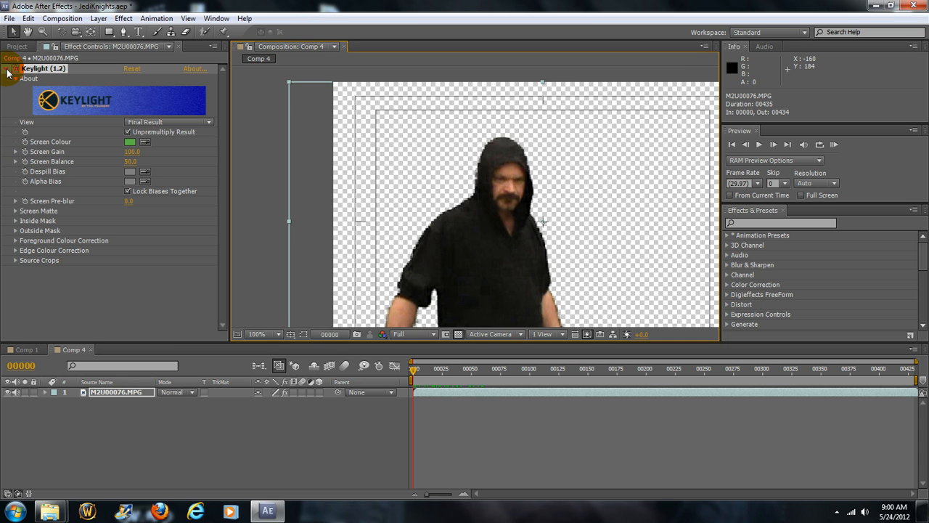
Apply a Simple Choker effect to the clip below Keylight.
click(9, 68)
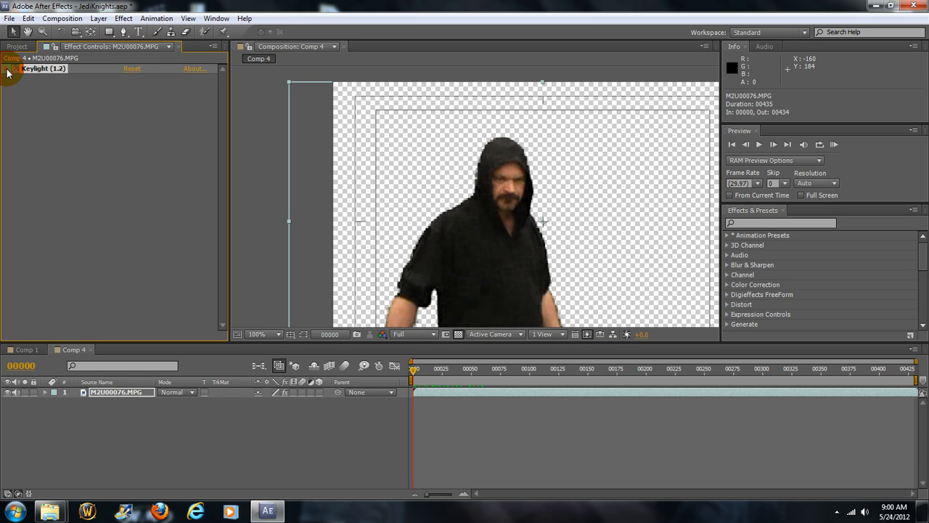
click(122, 17)
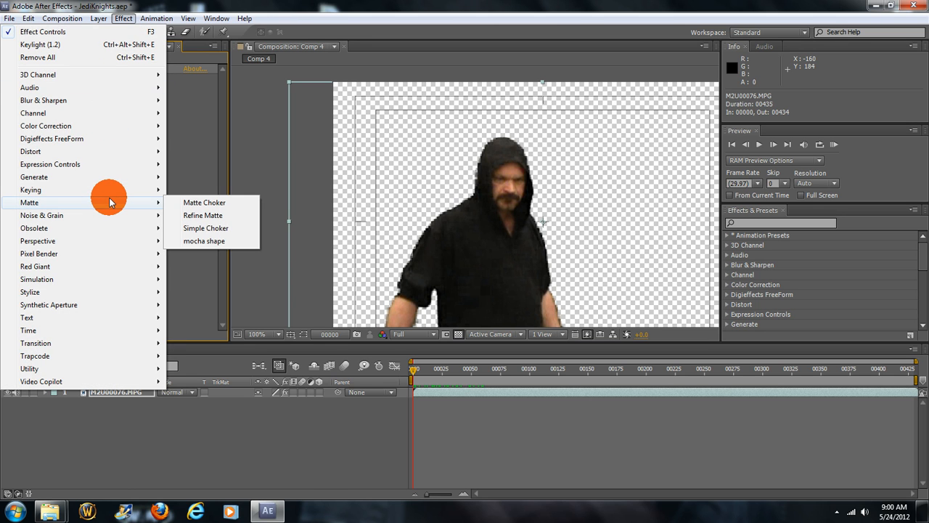
mouse_move(206, 228)
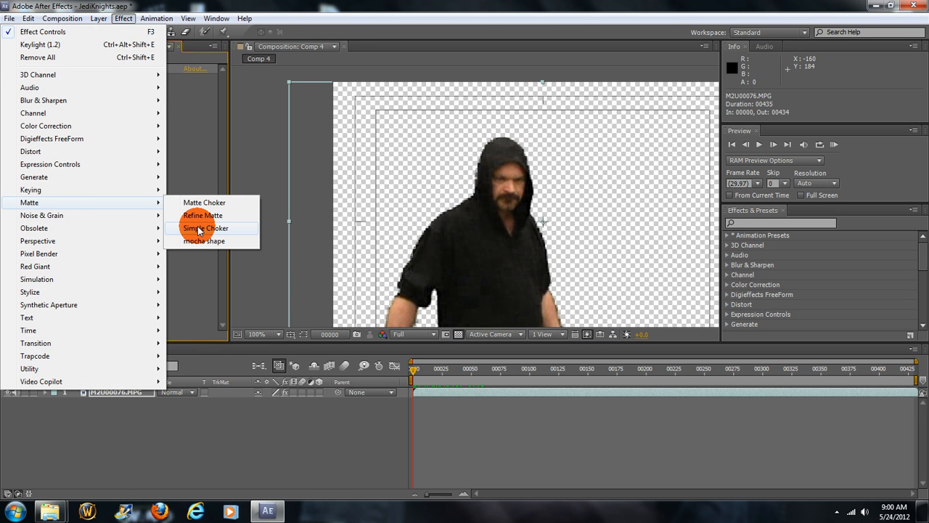
click(206, 228)
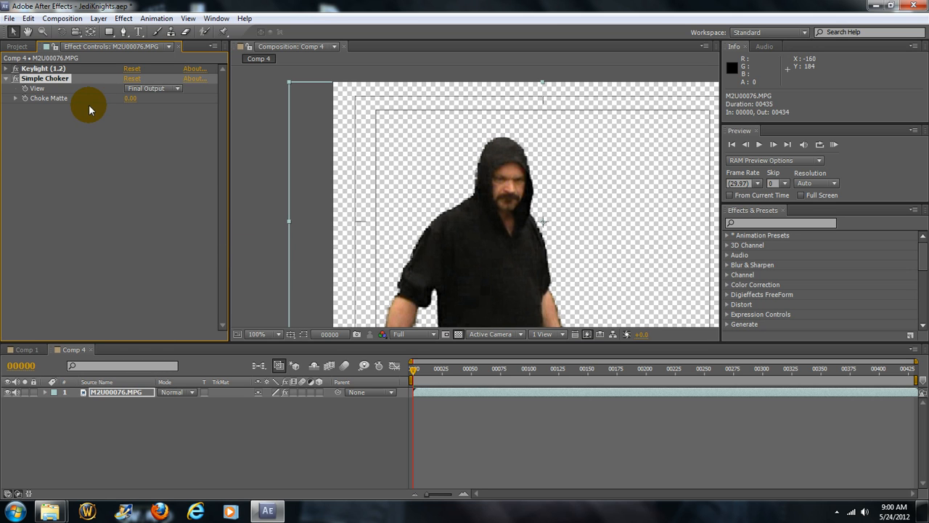
mouse_move(128, 132)
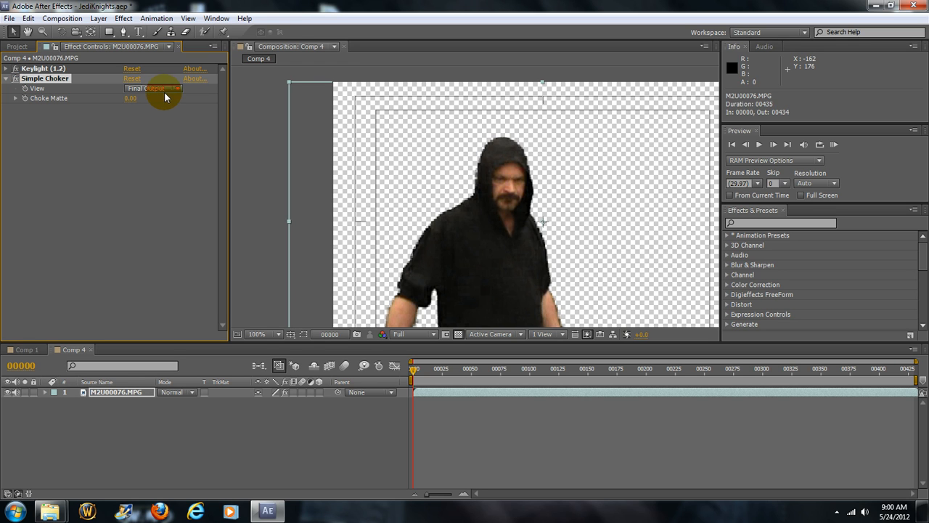
click(152, 89)
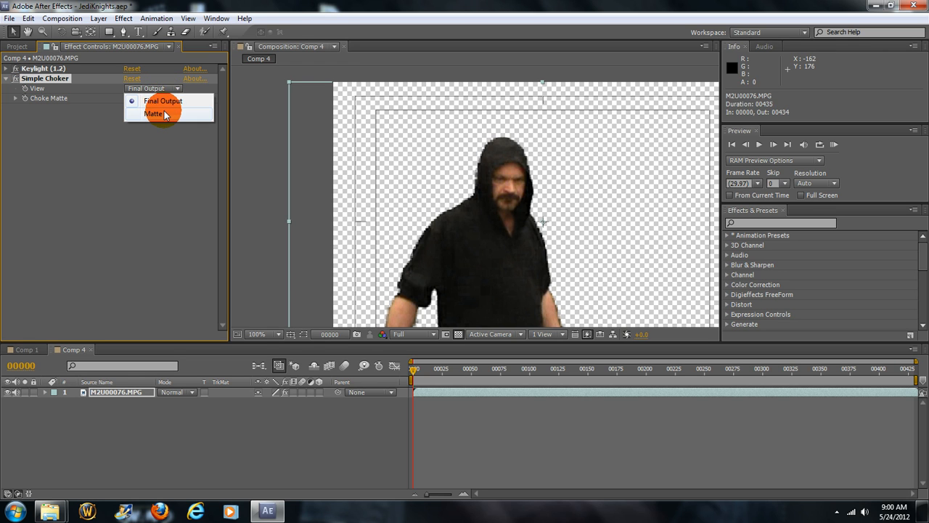
Inspect Simple Choker's matte view and adjust Choke Matte to tighten the figure's outline.
click(153, 113)
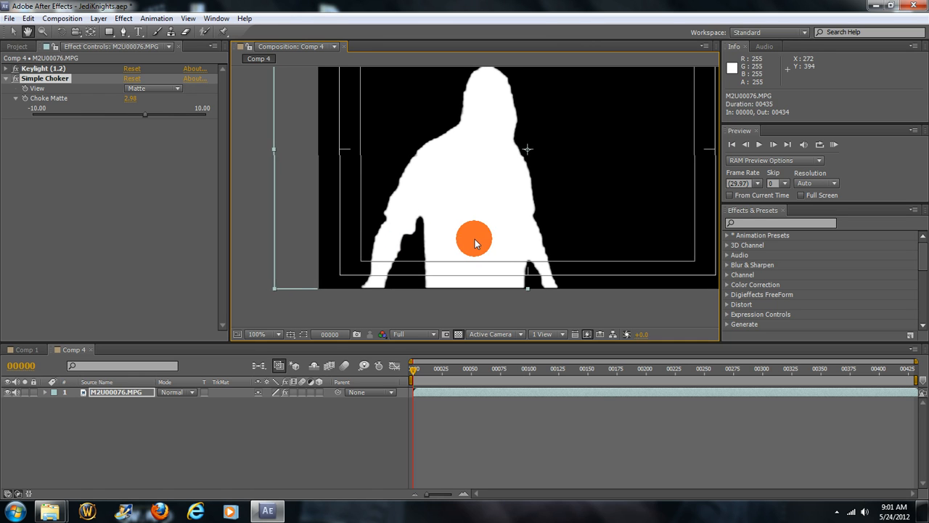
click(274, 334)
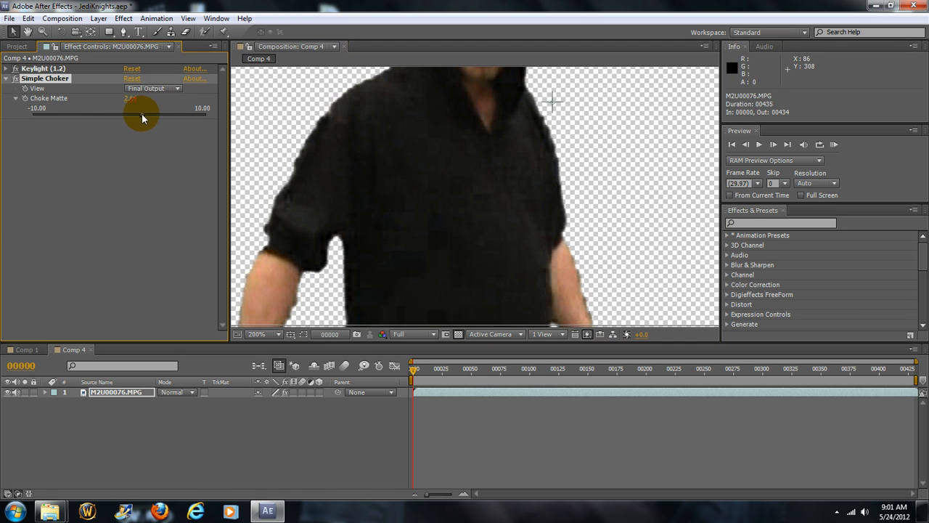
drag(142, 114, 151, 114)
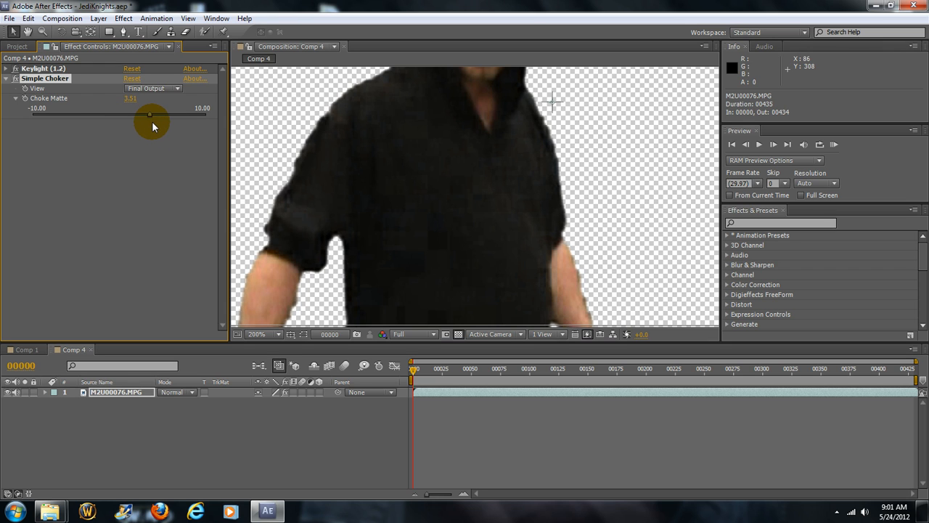
drag(151, 114, 139, 115)
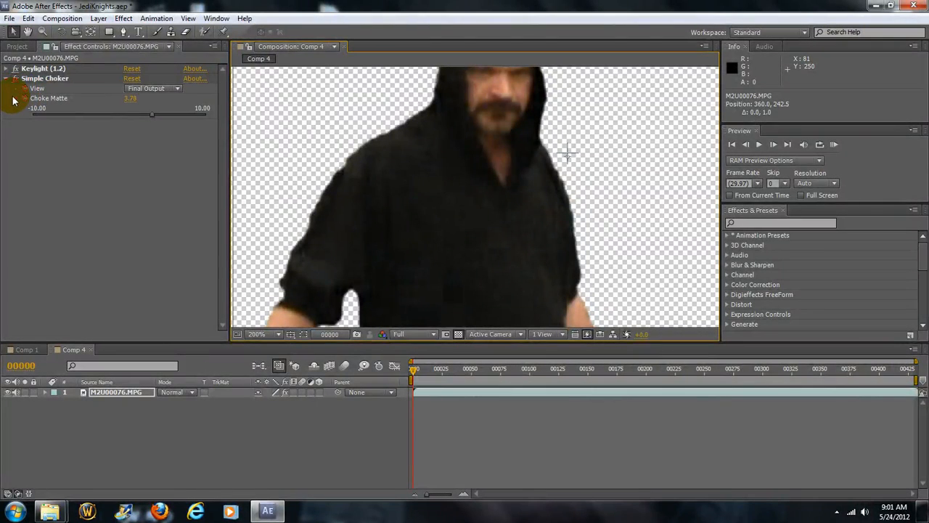
click(13, 79)
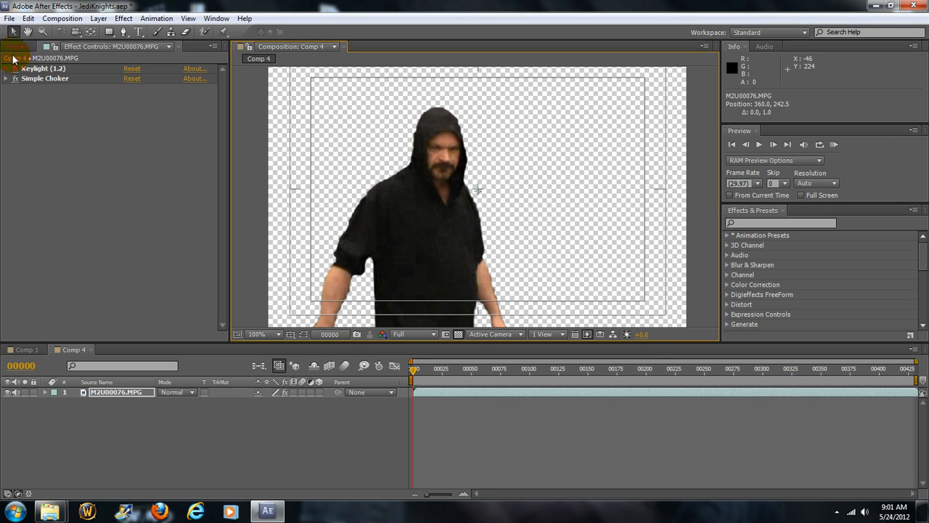
Place M2U00073.MPG from the Project panel beneath the keyed layer in Comp 4 and scrub through to preview.
click(18, 46)
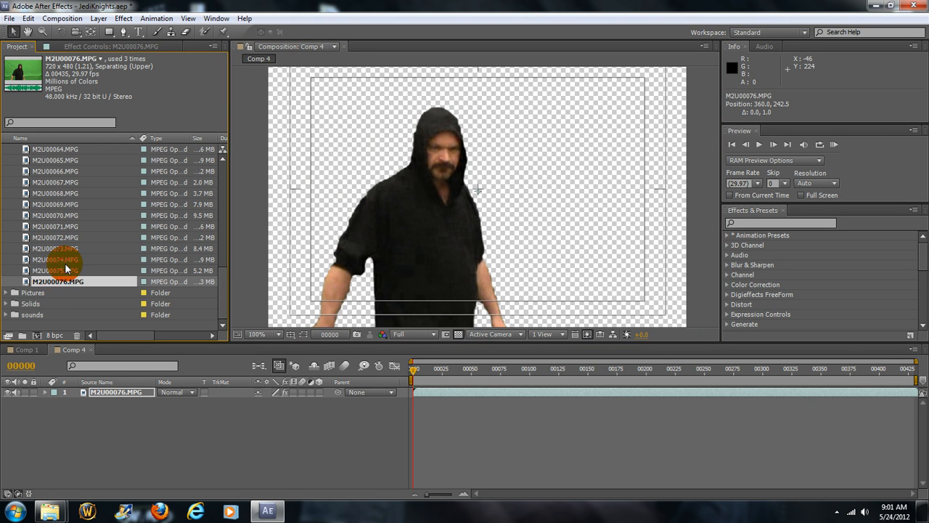
click(59, 248)
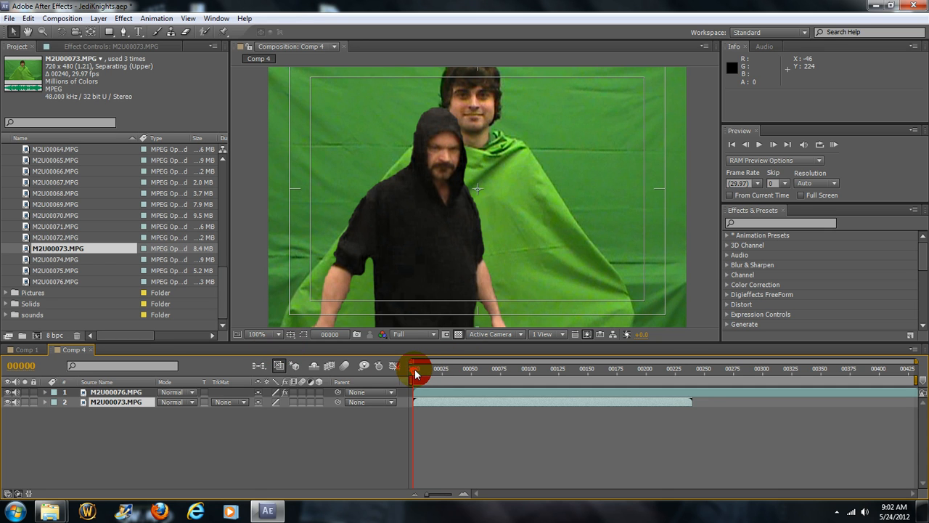
drag(418, 368, 434, 369)
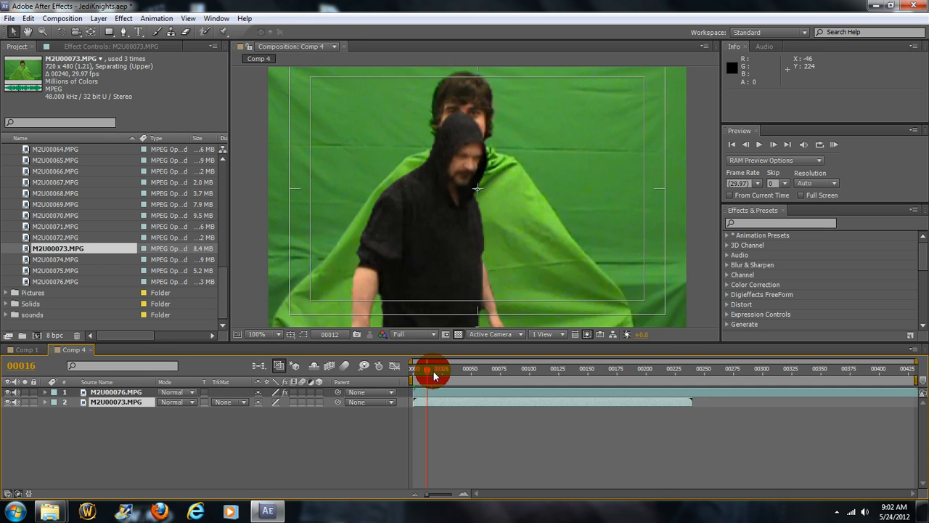
drag(432, 368, 482, 369)
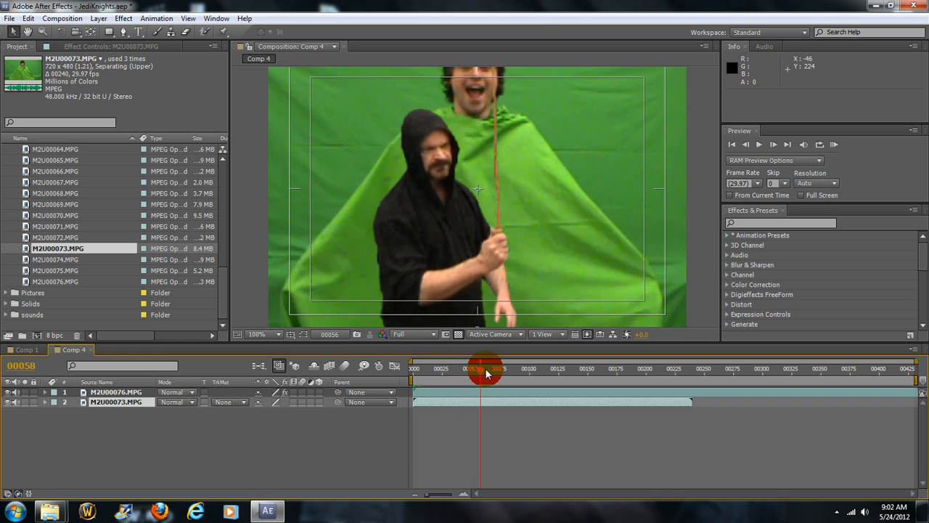
drag(485, 369, 567, 368)
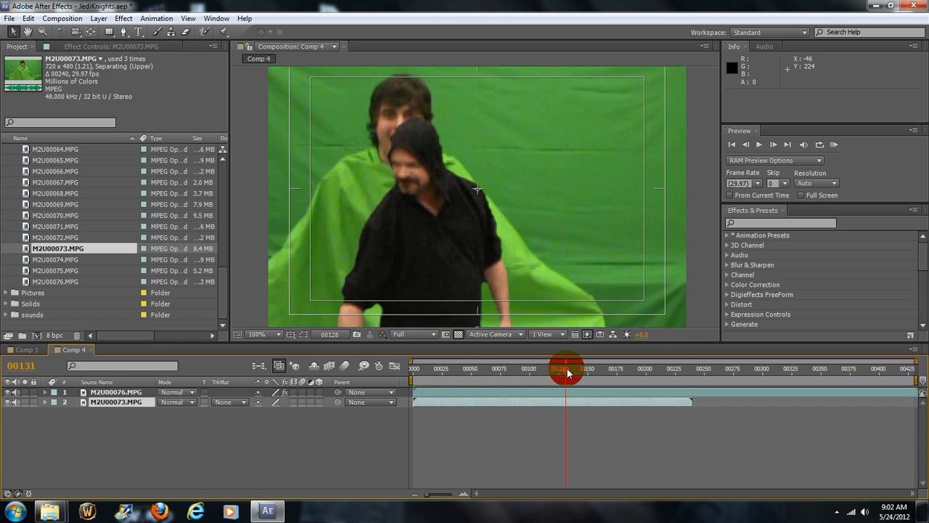
drag(569, 369, 508, 369)
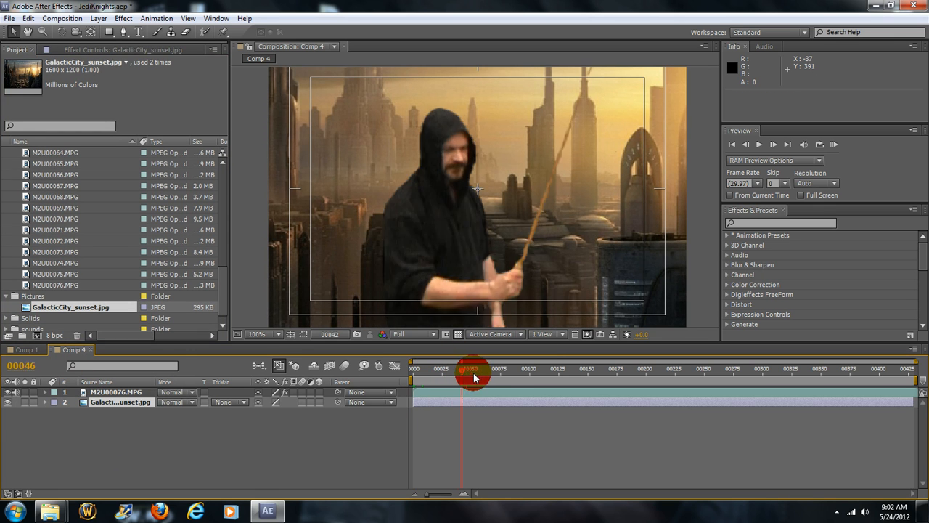
Scrub the playhead to preview the hooded man over GalacticCity_sunset.jpg, returning to the first frame.
drag(473, 372, 464, 372)
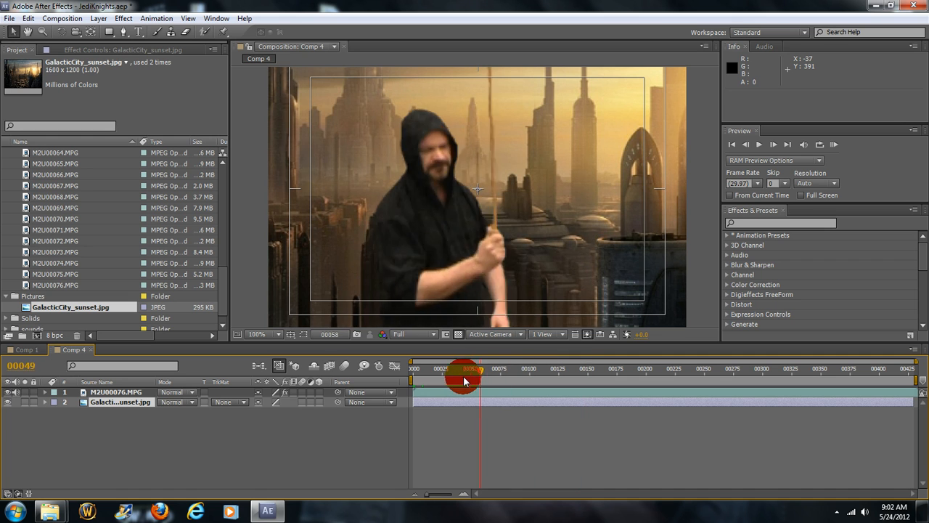
drag(476, 369, 467, 369)
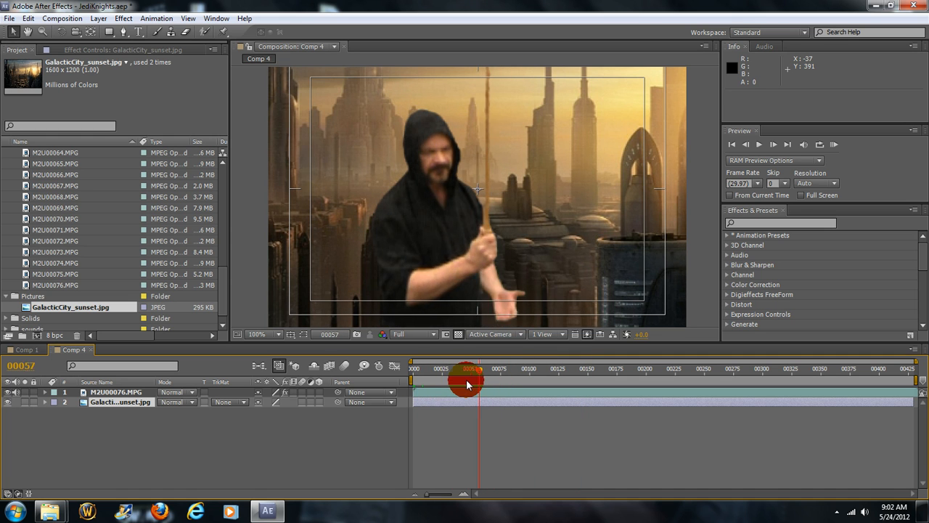
drag(468, 377, 537, 377)
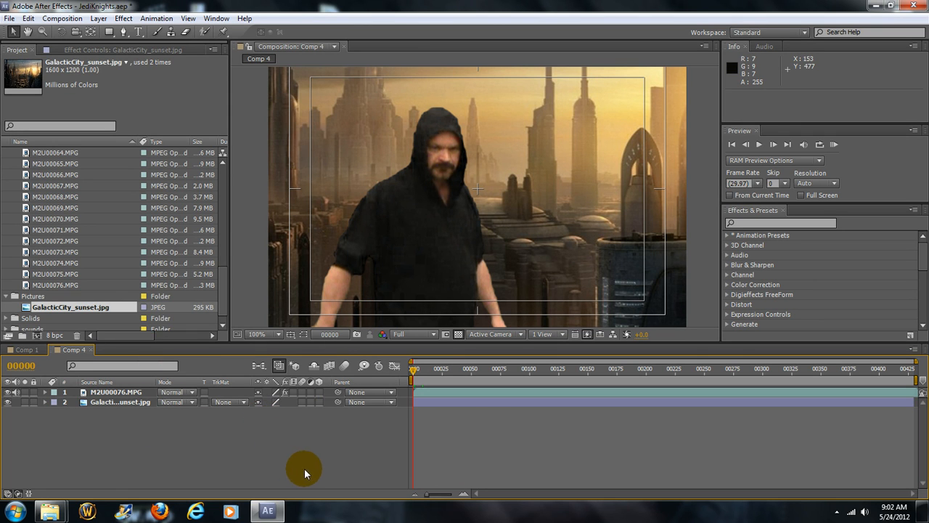
mouse_move(171, 128)
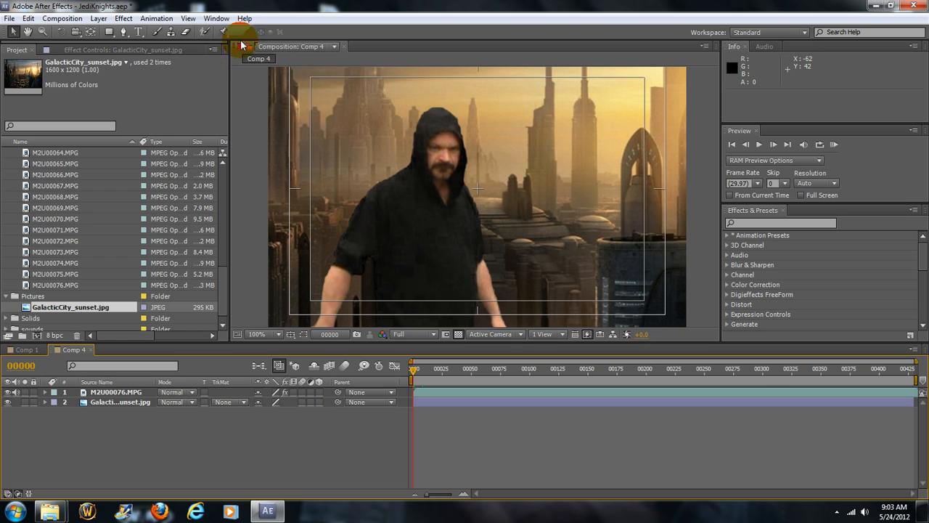
mouse_move(325, 175)
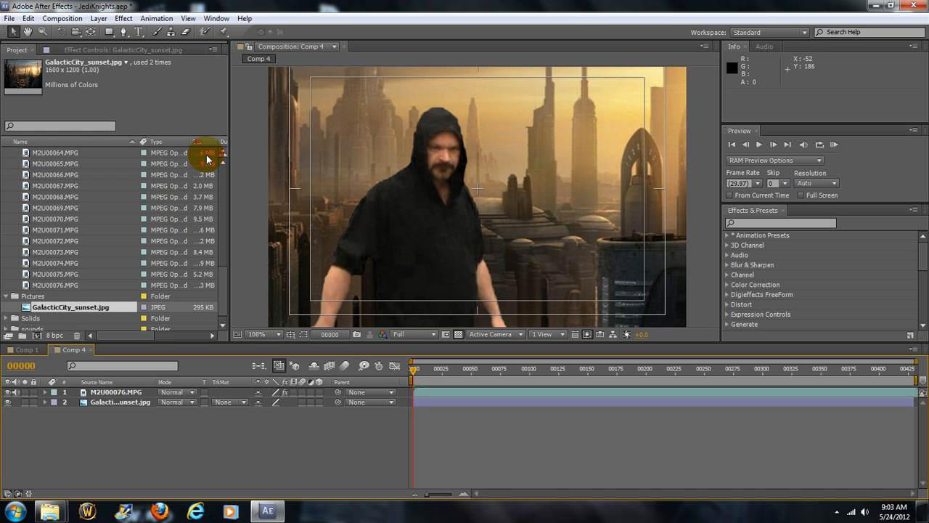
mouse_move(223, 154)
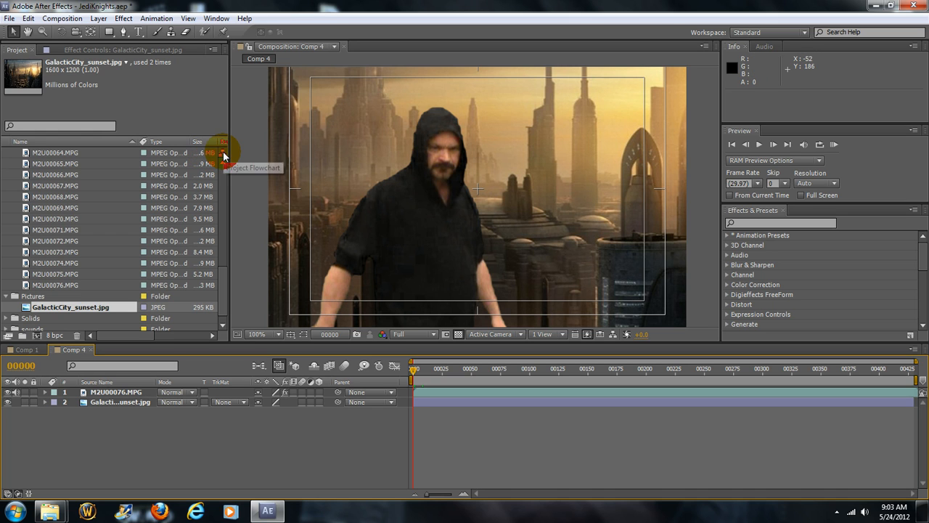